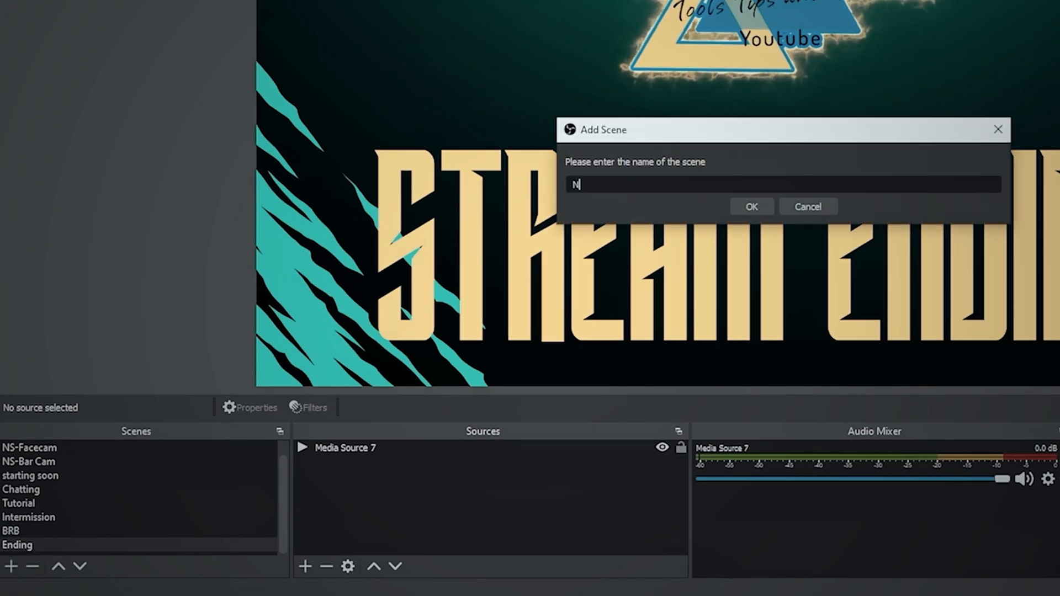
Name the new scene 'NS-Soundboard' and confirm it.
text(S-Soundboard)
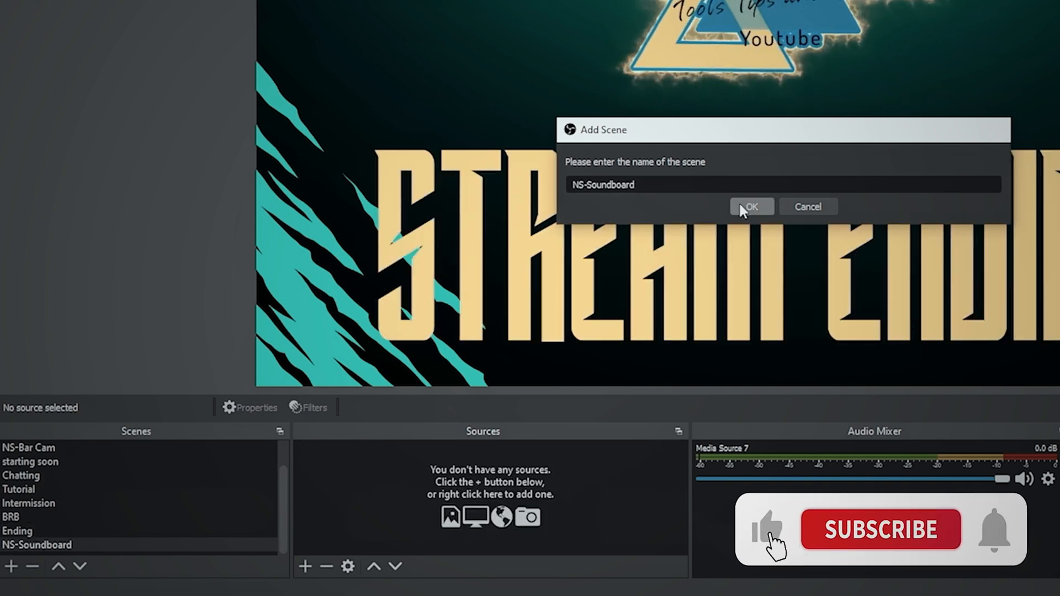
click(751, 207)
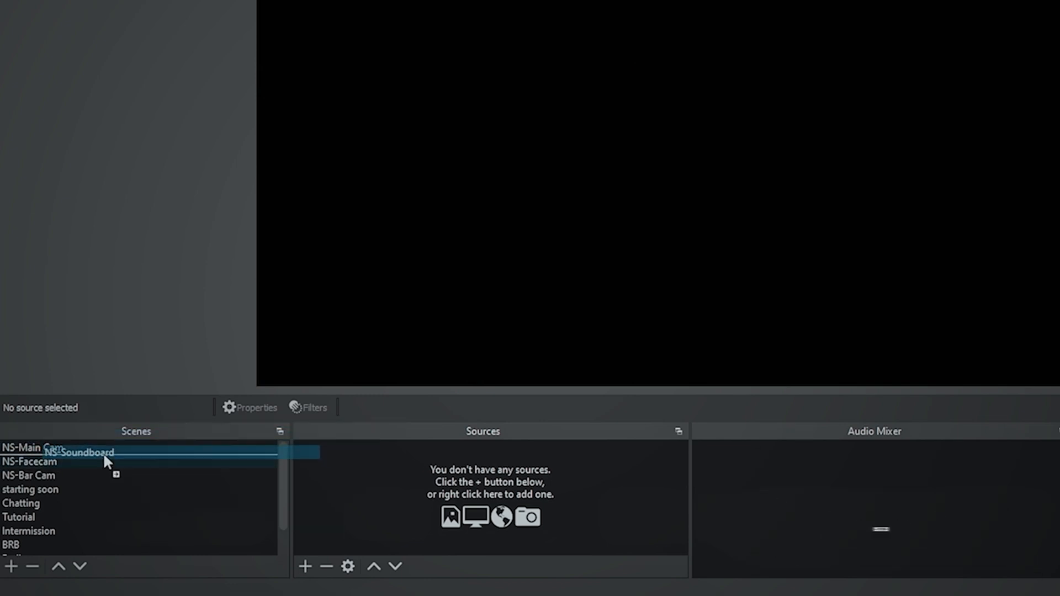
Add a media source named 'drama' to the scene.
click(309, 567)
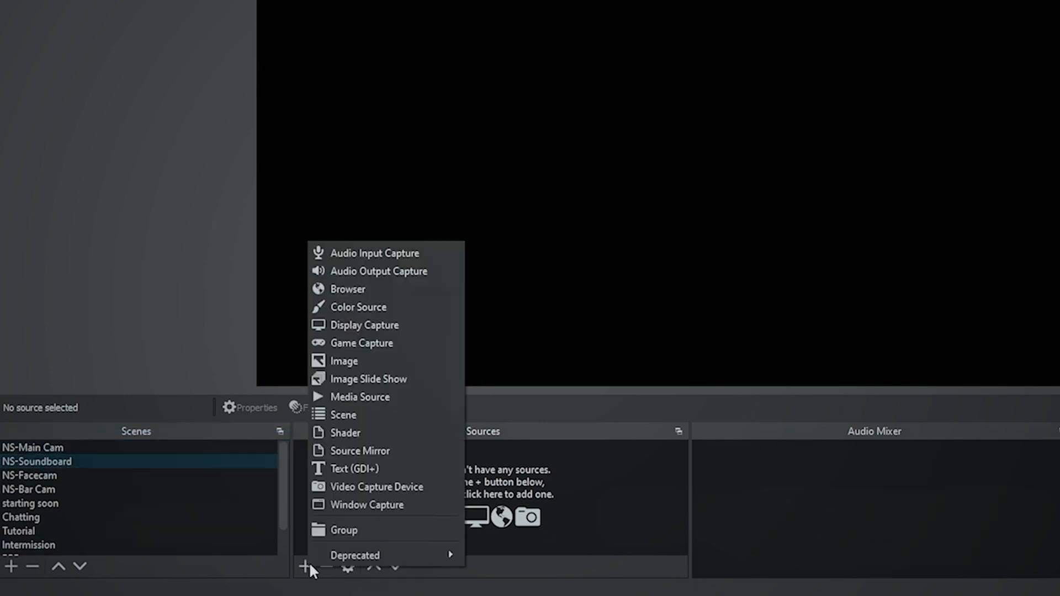
mouse_move(337, 404)
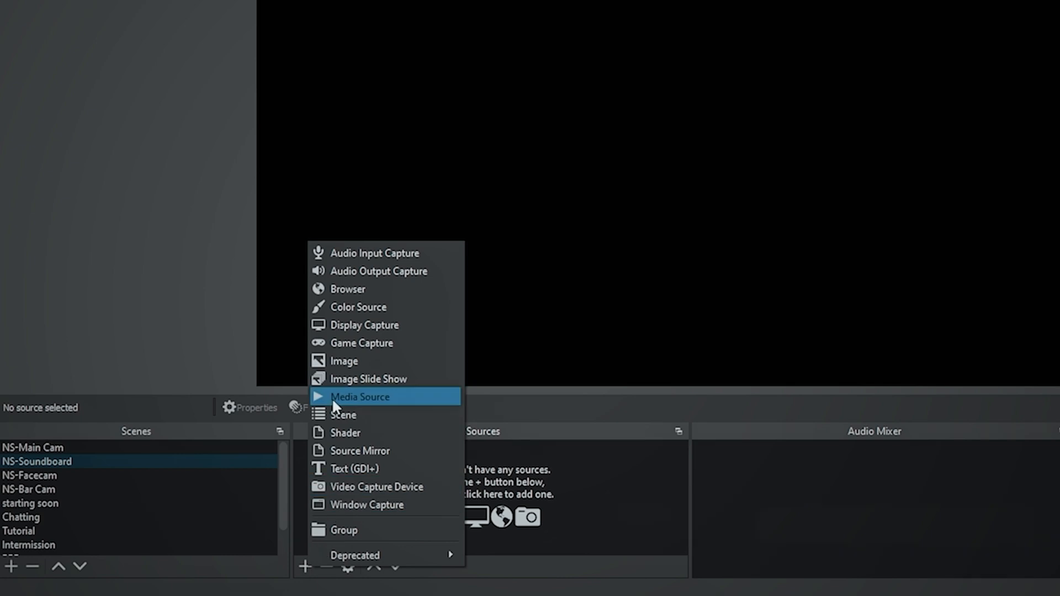
click(360, 397)
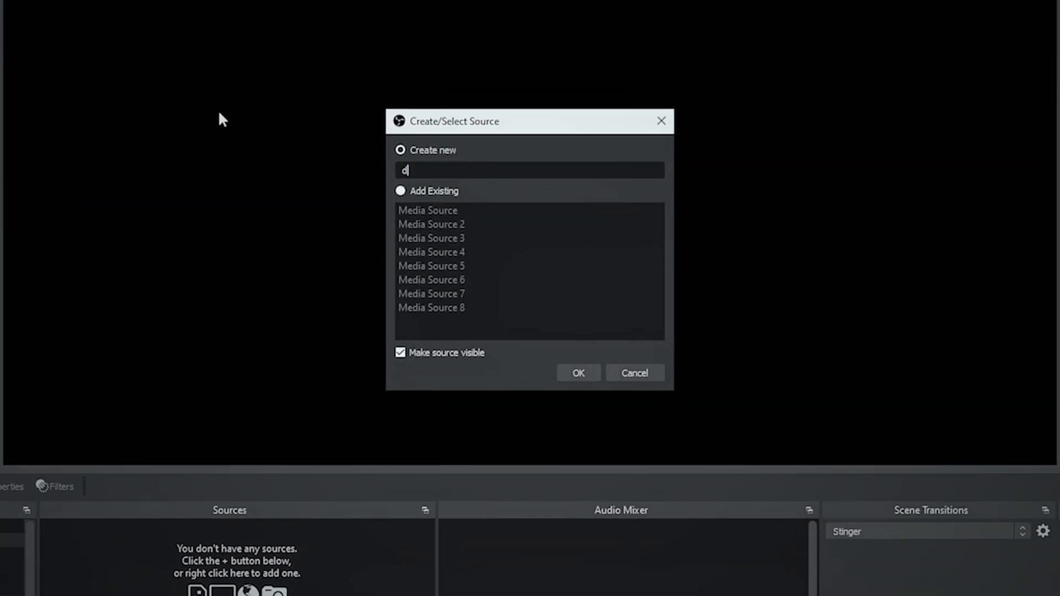
text(rama)
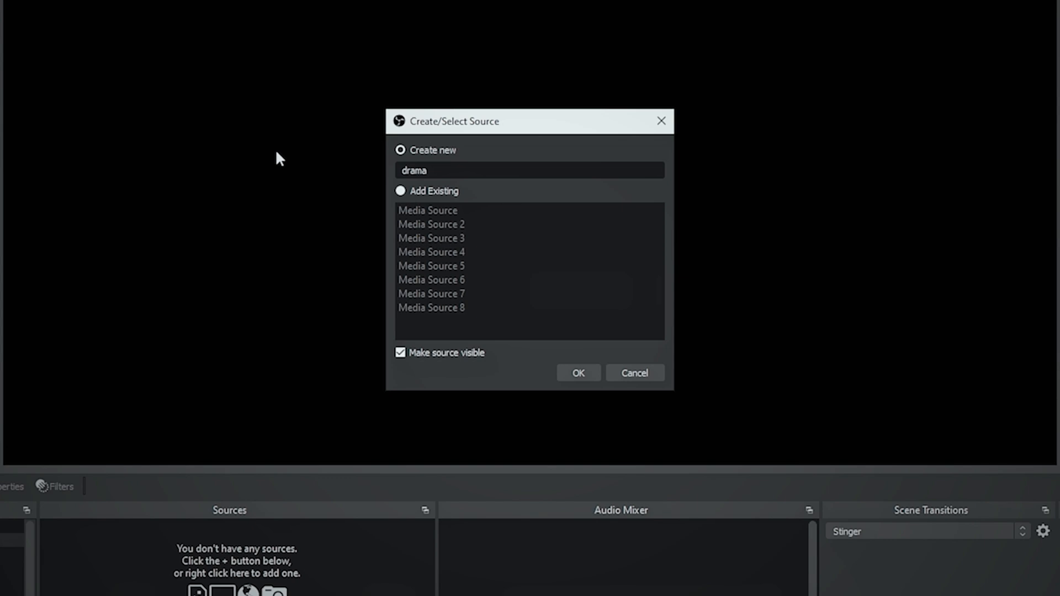
click(578, 372)
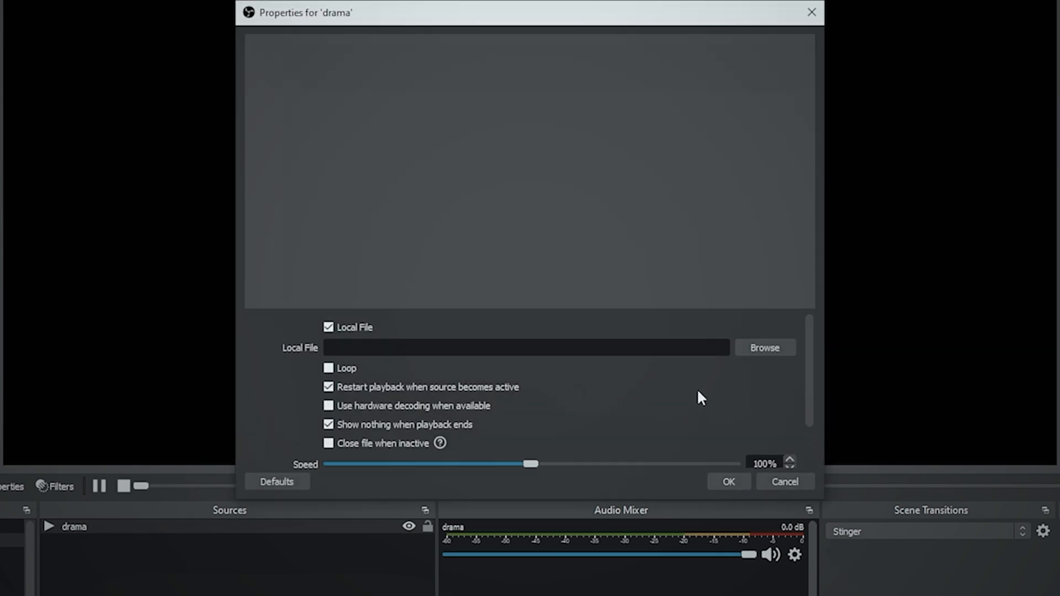
Load drama.swf.mp3 from Live Soundboard, enable Close file when inactive, and save.
click(765, 347)
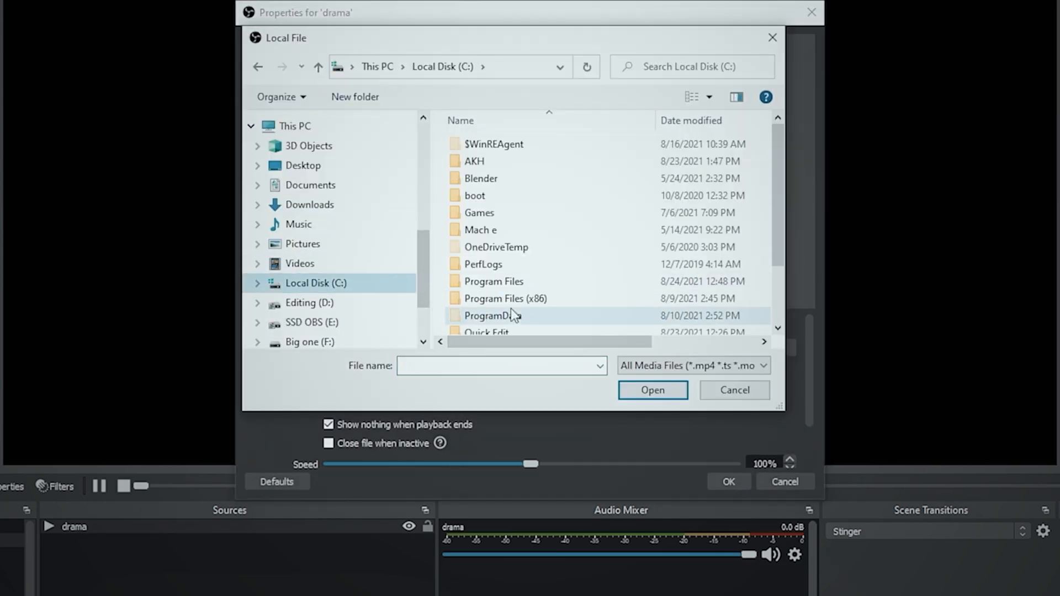
double_click(485, 333)
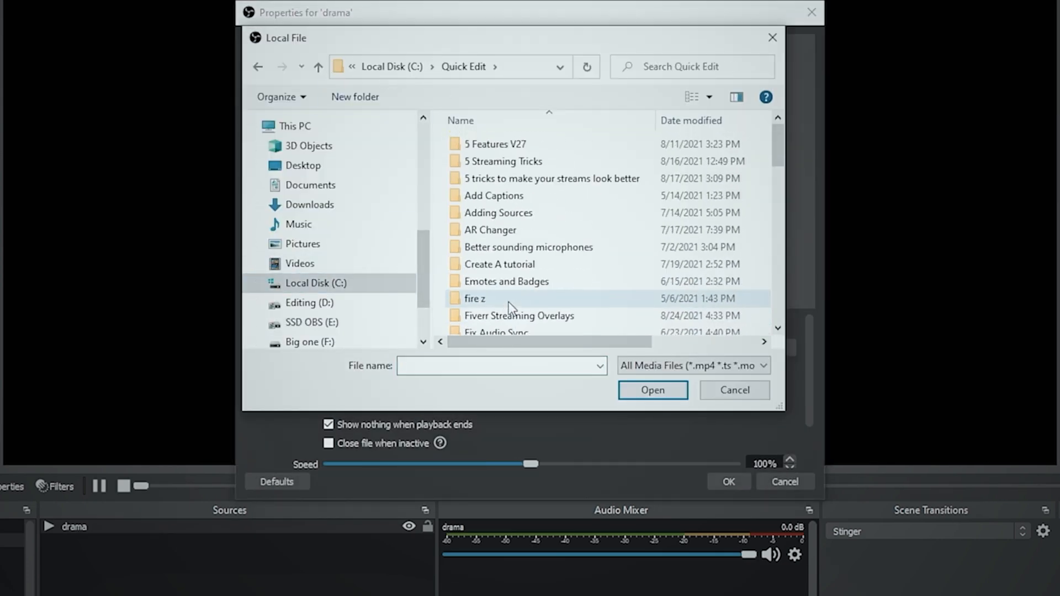
scroll(down, 3)
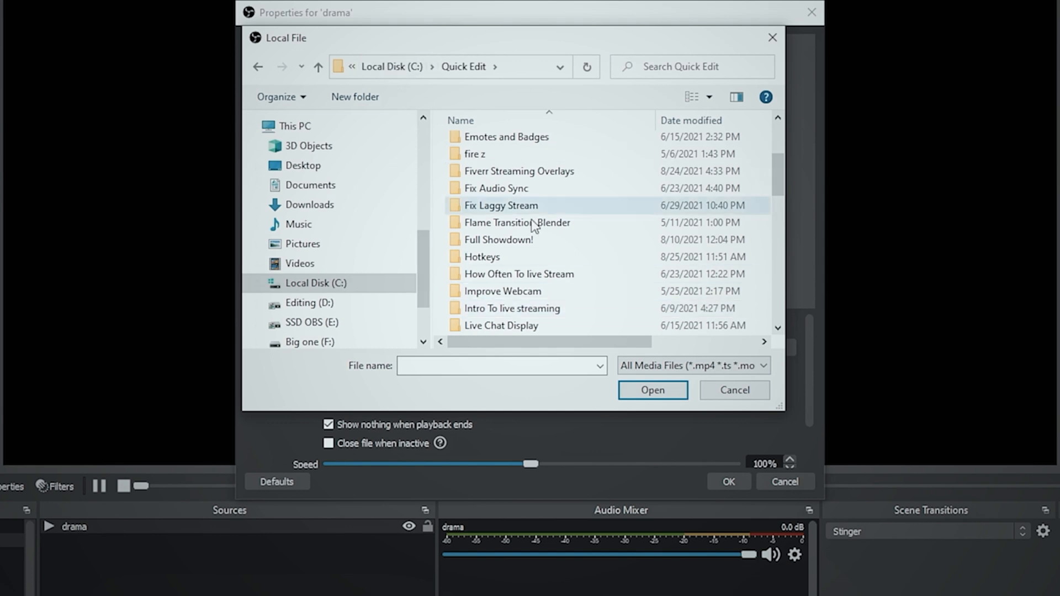
double_click(482, 257)
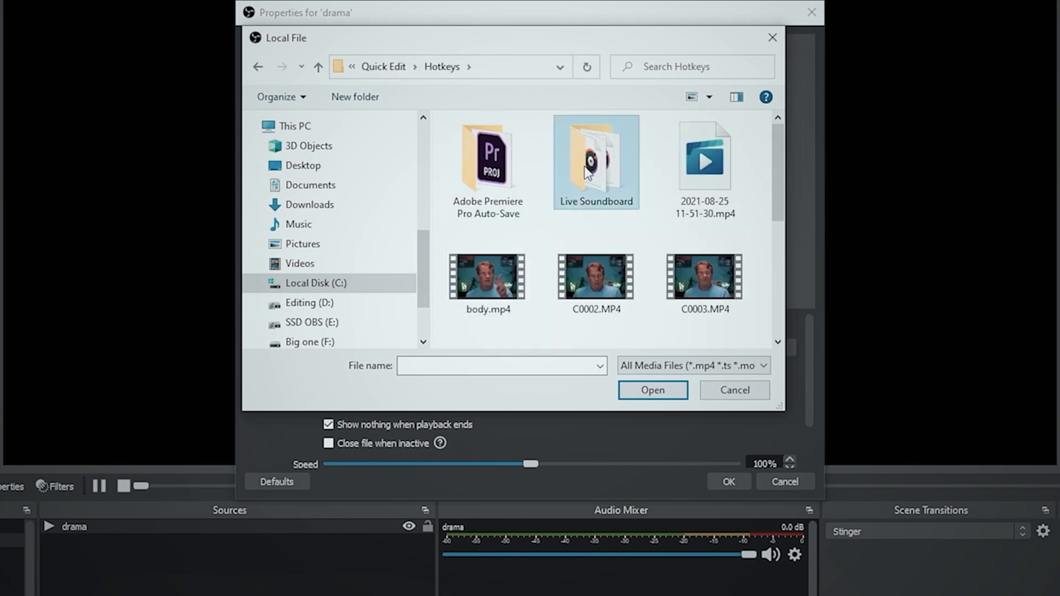
double_click(596, 157)
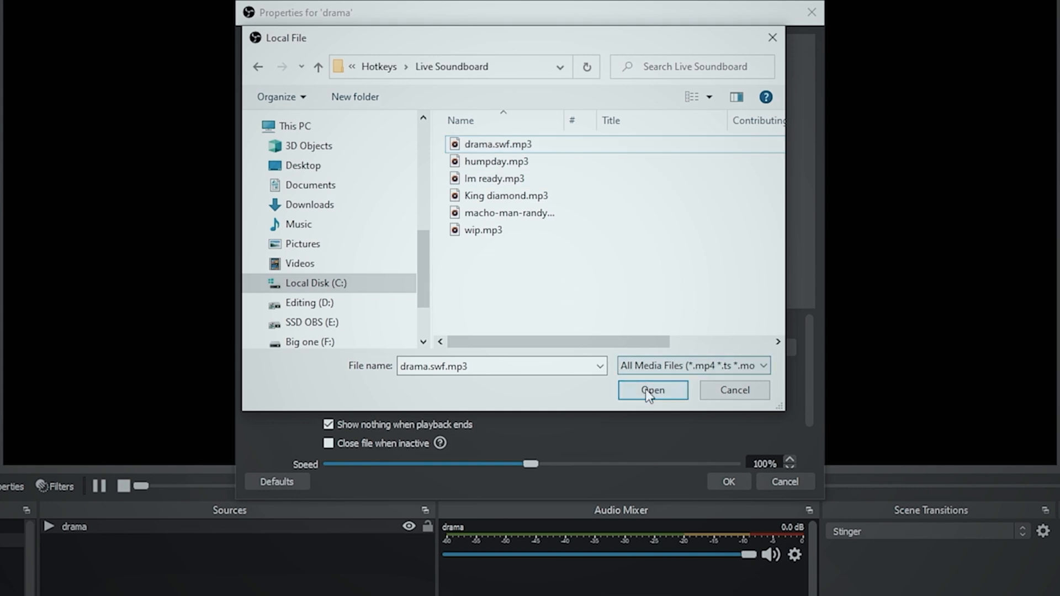
click(653, 390)
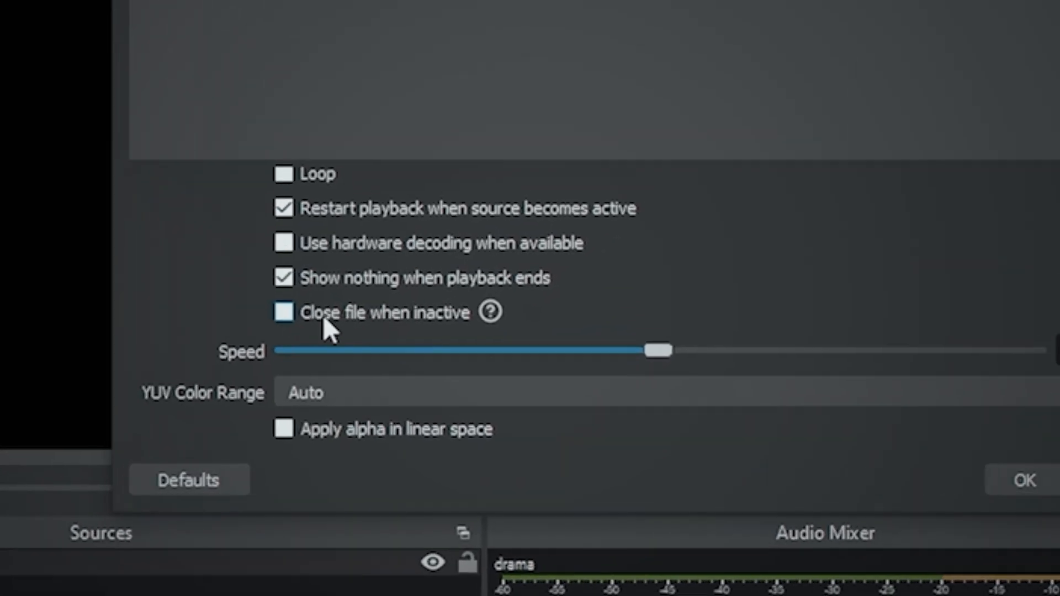
click(283, 313)
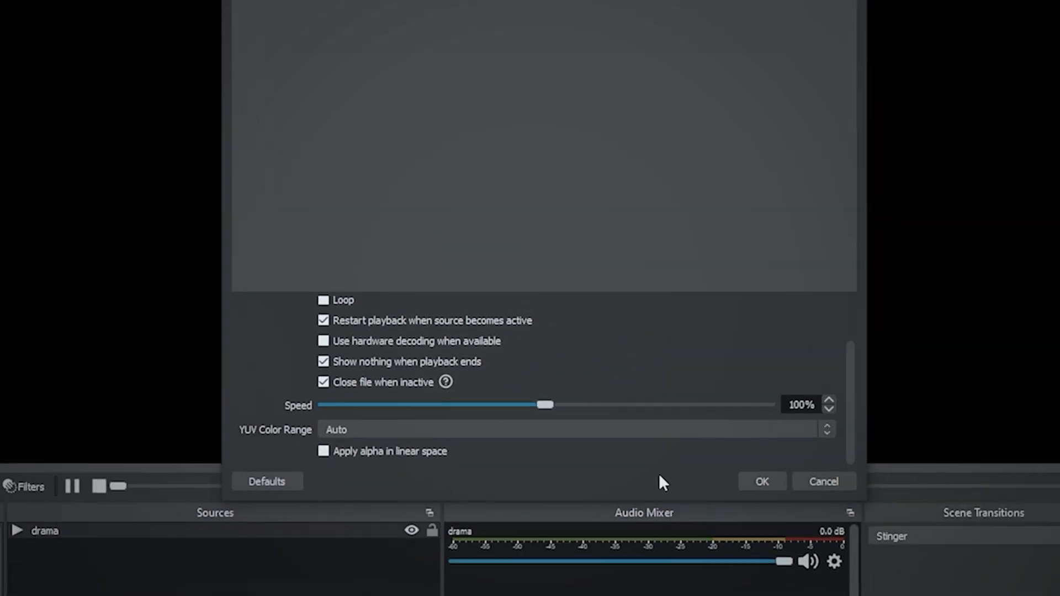
click(762, 481)
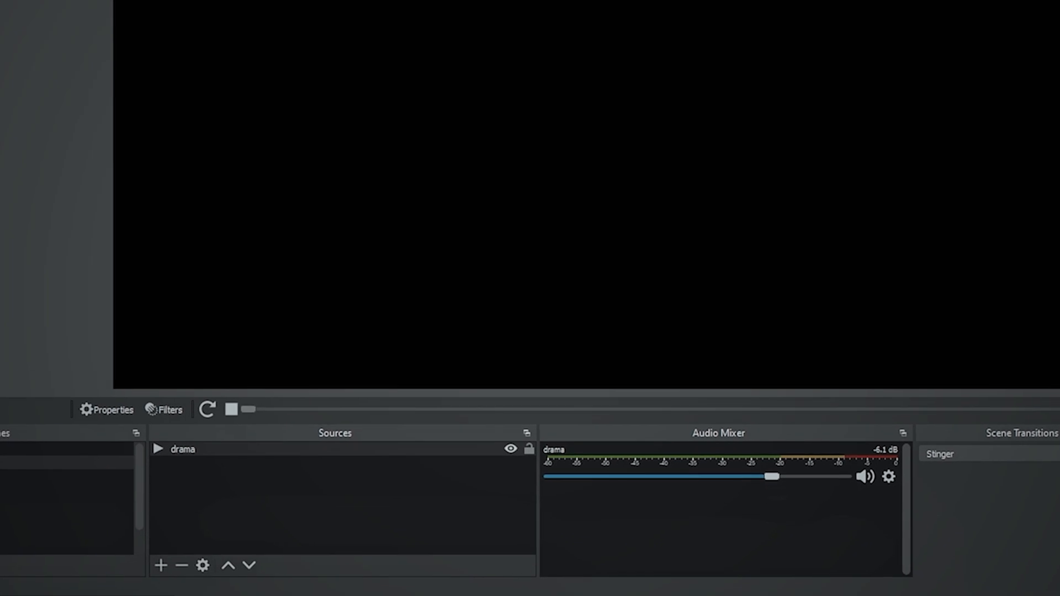
click(509, 448)
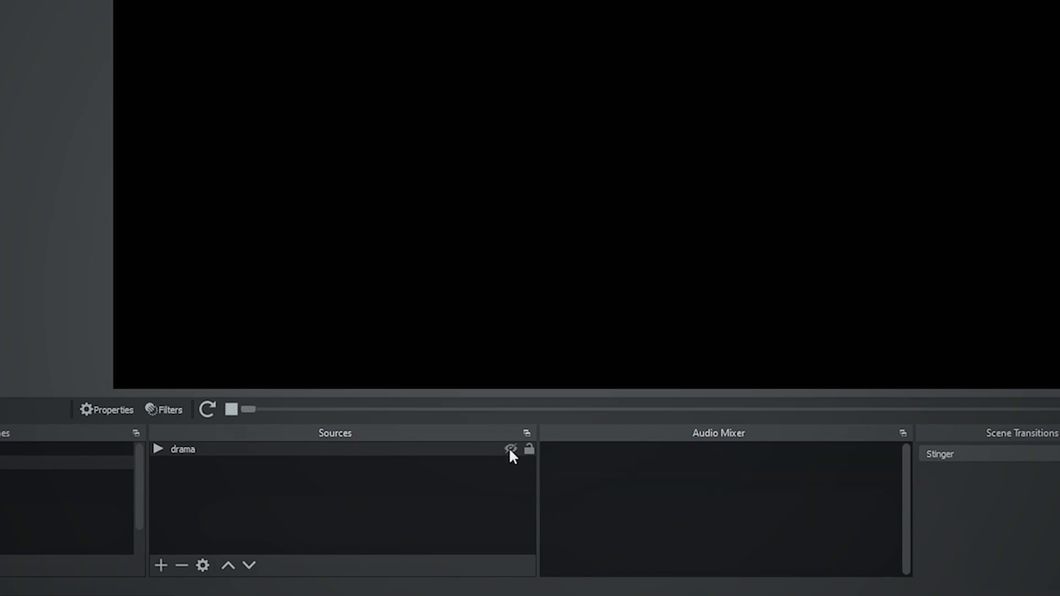
click(510, 449)
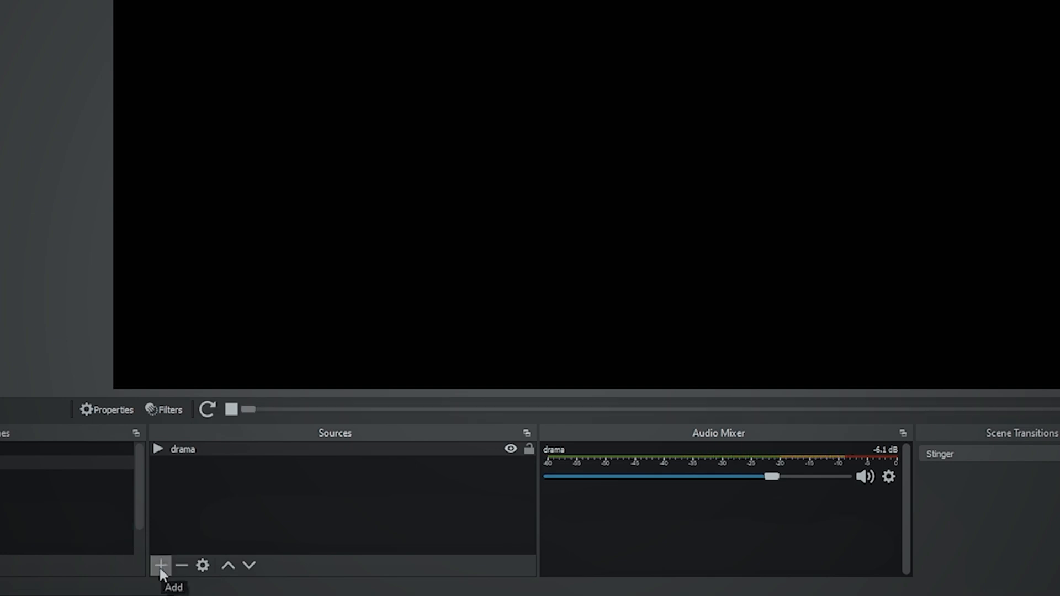
Add another media source named 'Humpday'.
click(162, 566)
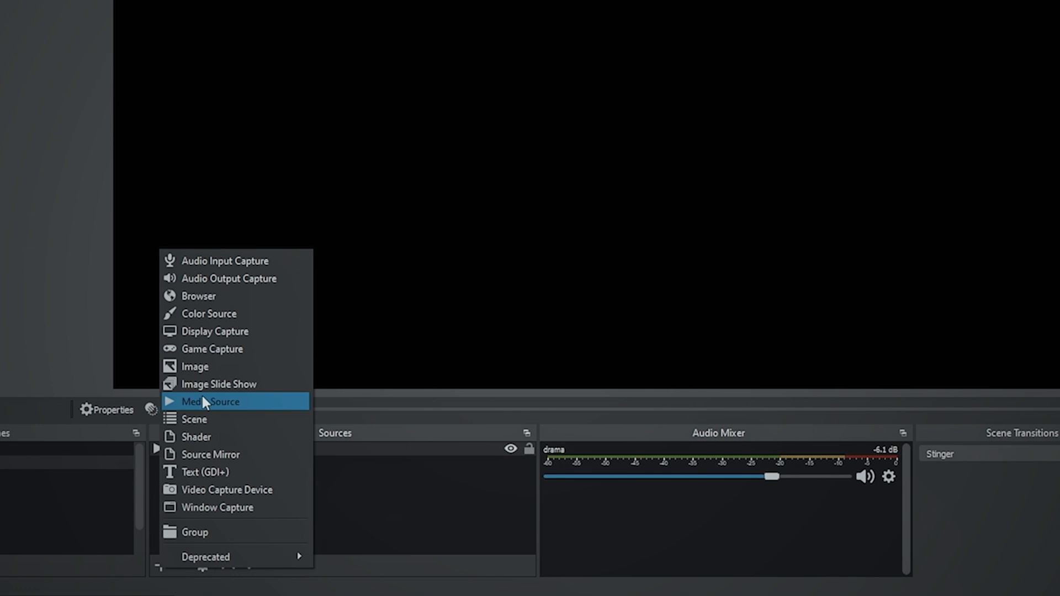
click(211, 401)
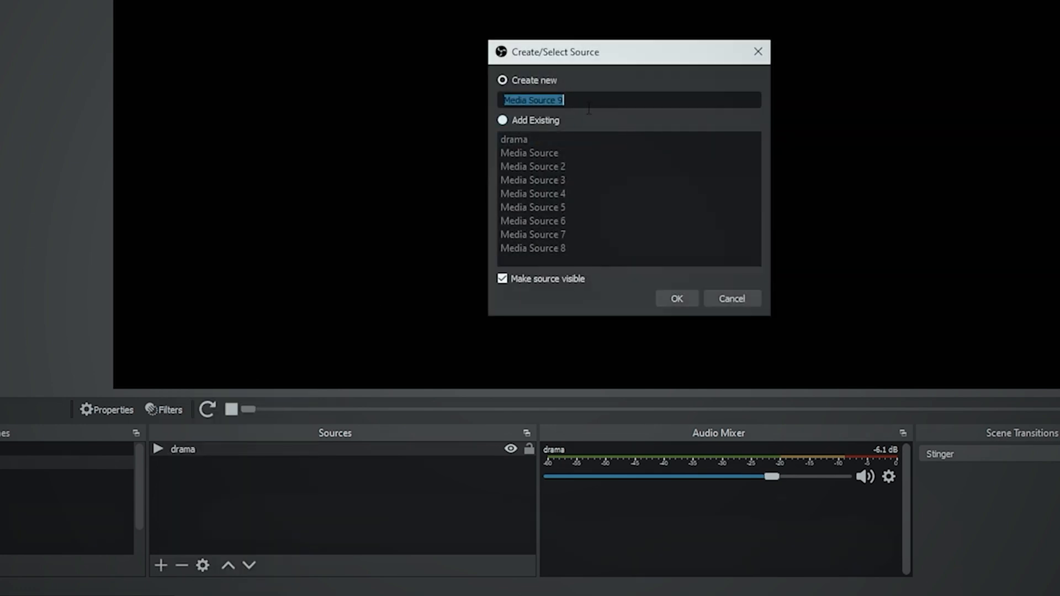
text(Humpday)
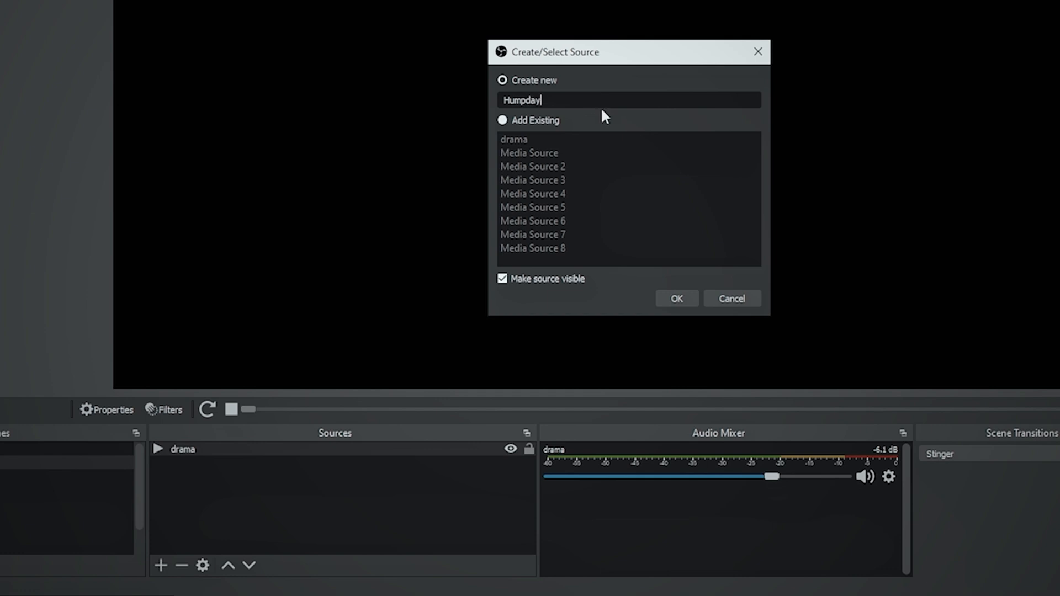
mouse_move(556, 115)
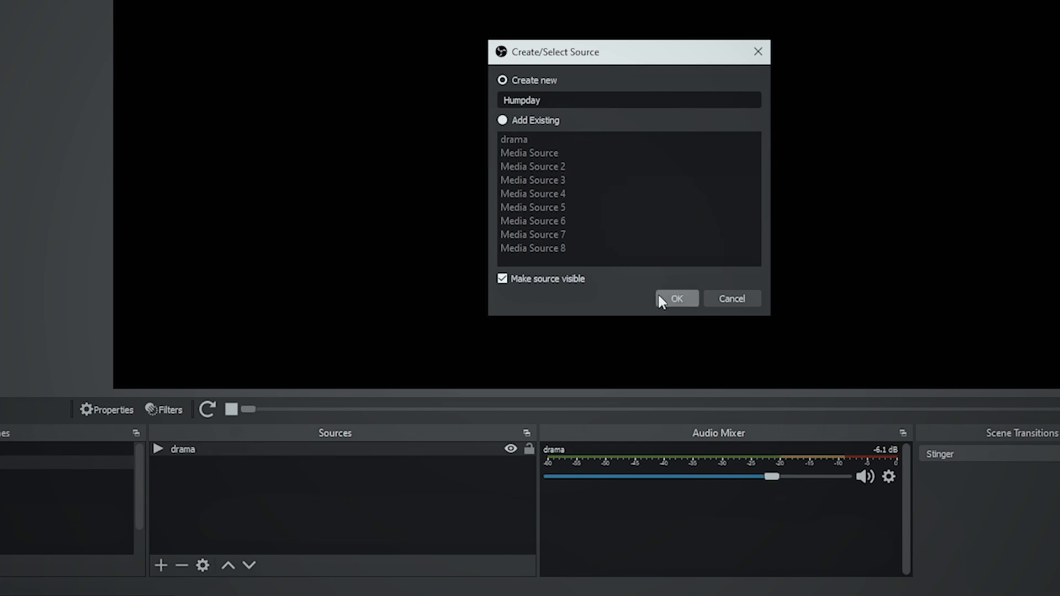
click(676, 299)
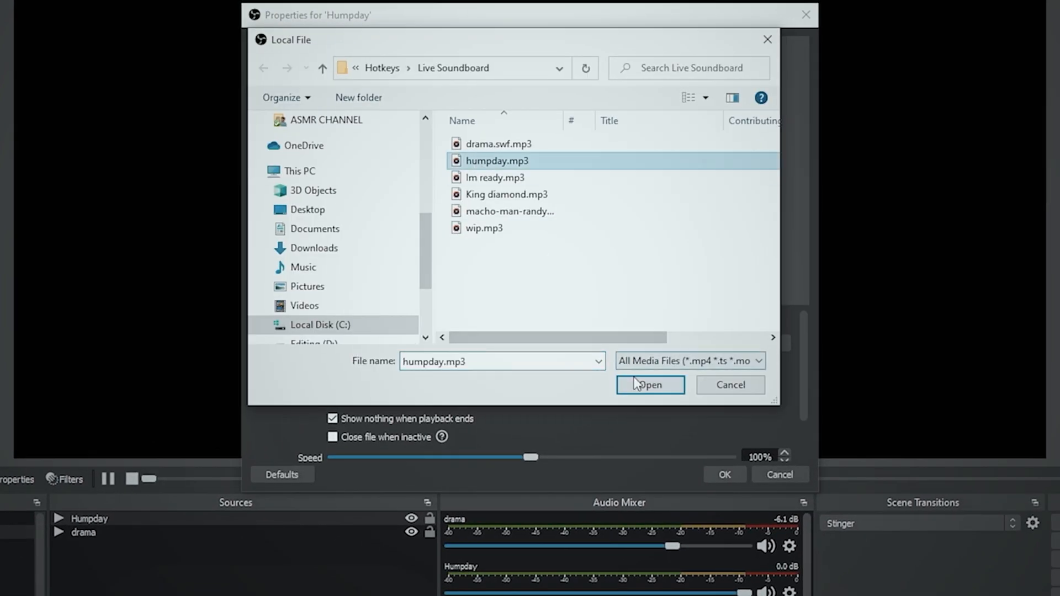
Load humpday.mp3, enable Close file when inactive, save, and make Humpday visible.
click(650, 385)
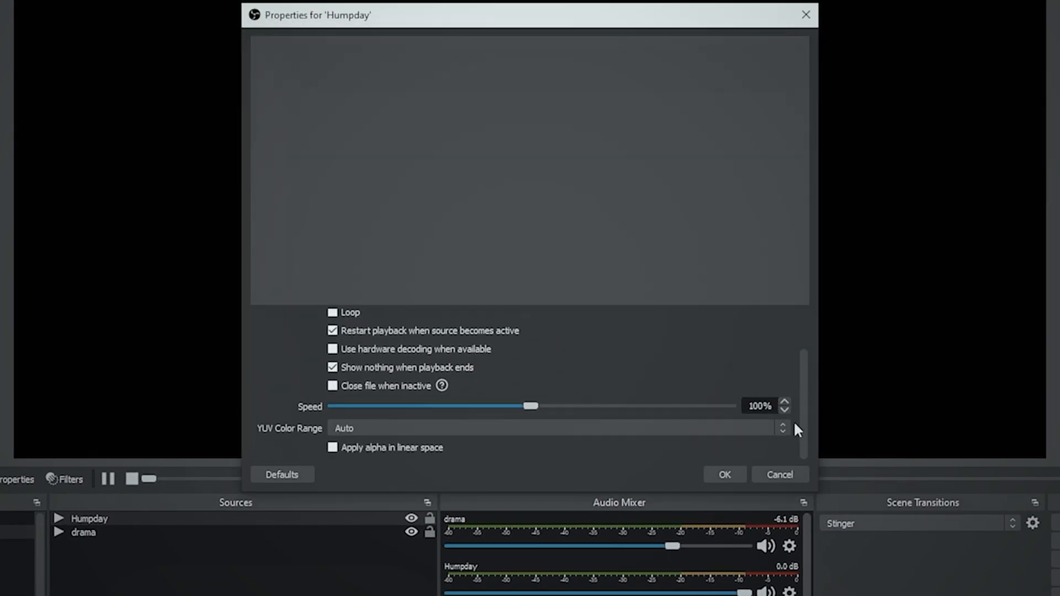
click(332, 386)
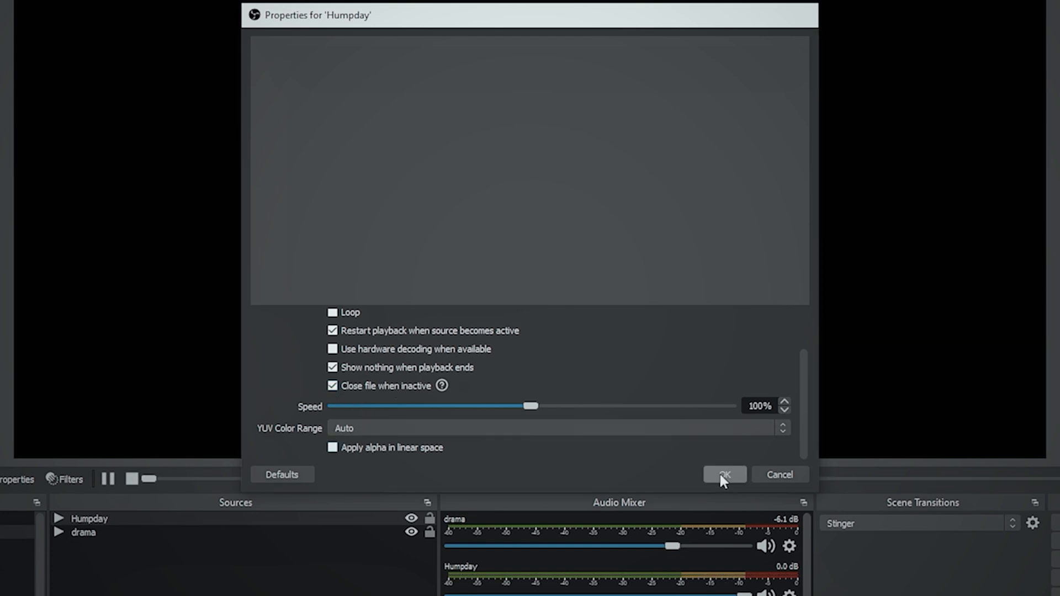
click(725, 474)
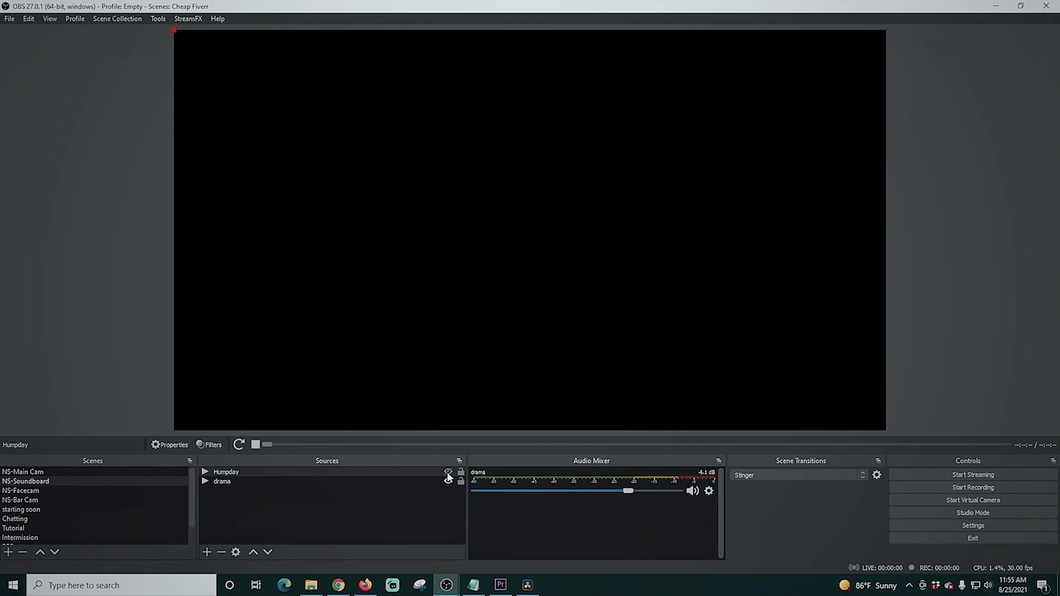
click(254, 444)
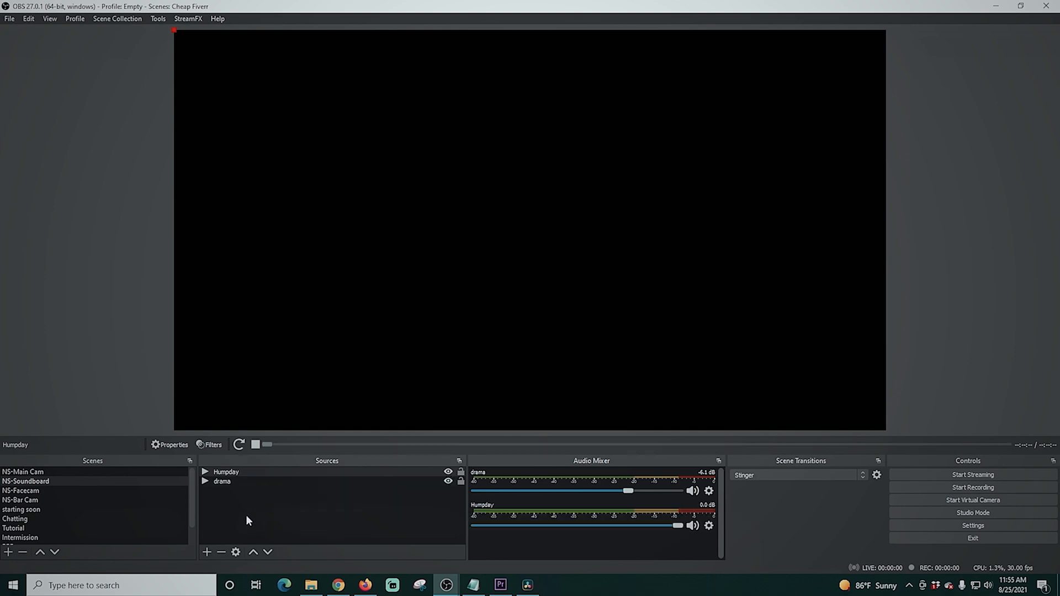
Create the 'I'm Ready' media source and lower its Audio Mixer fader slightly.
click(207, 552)
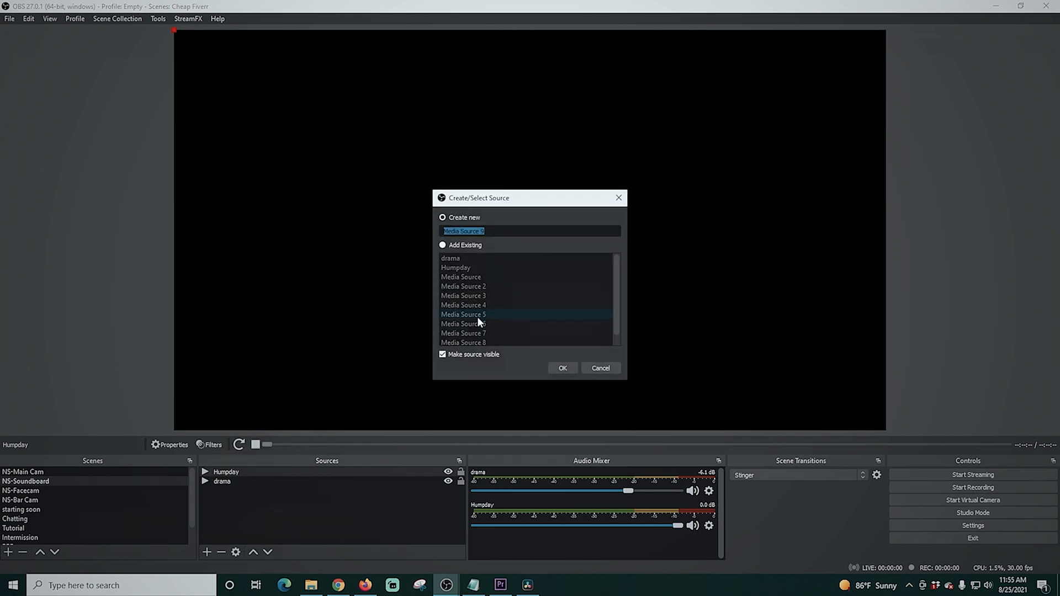
text(I'm Real)
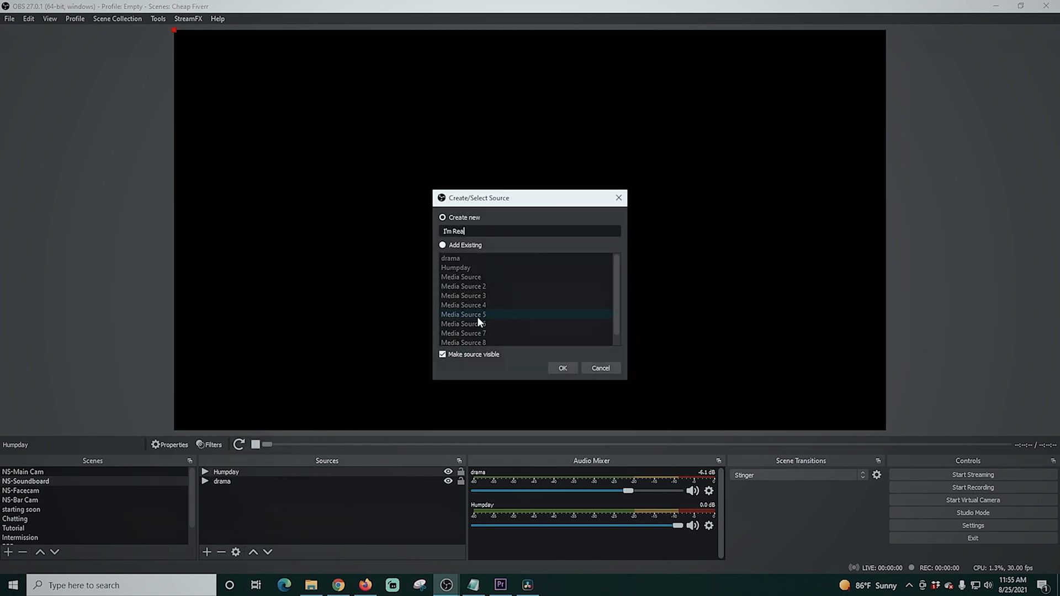
click(562, 368)
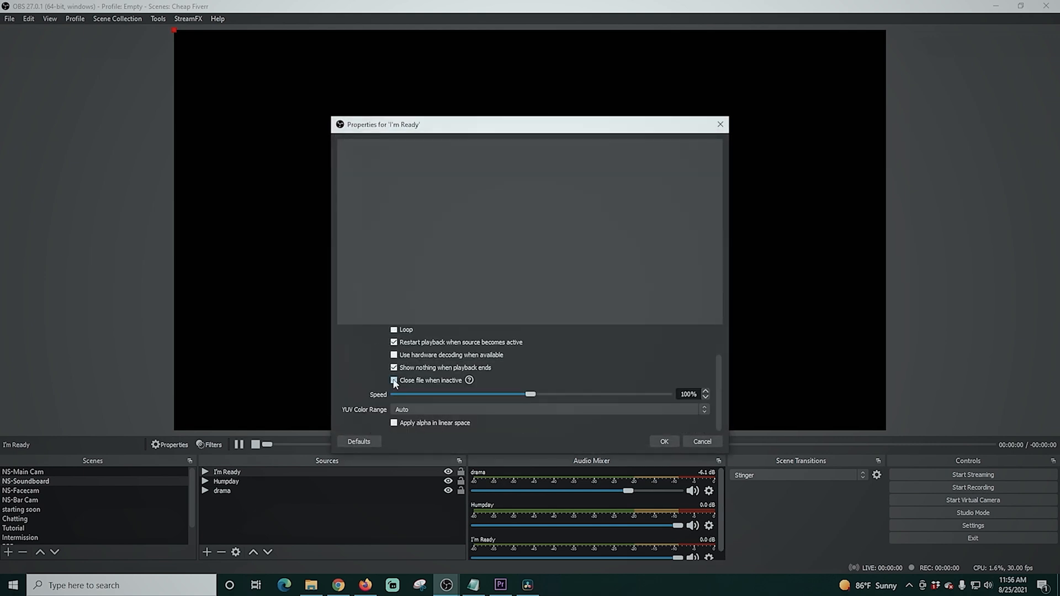
click(664, 441)
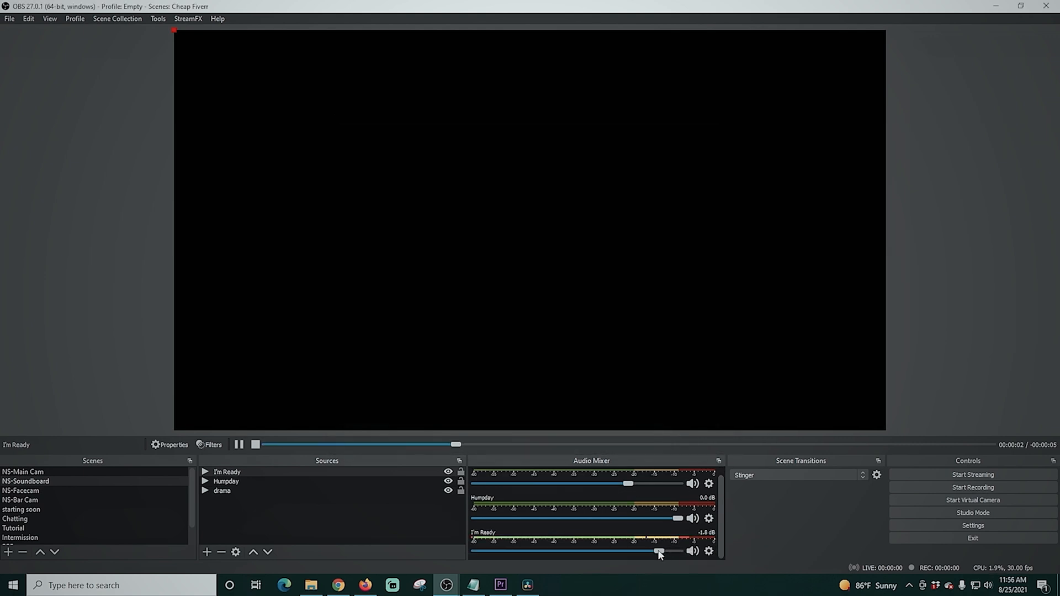
drag(659, 552, 622, 552)
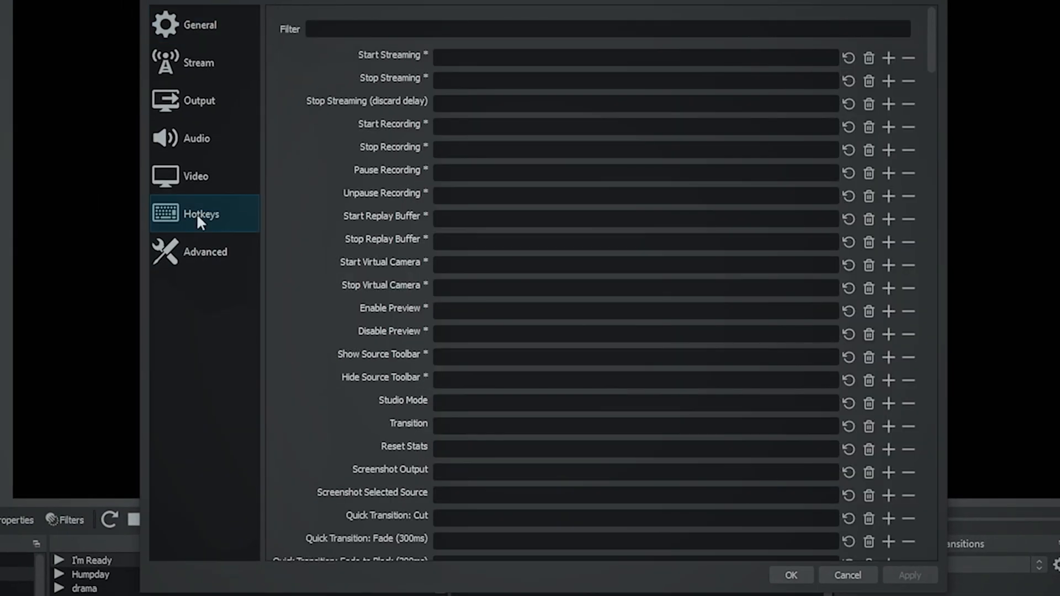
Under NS-Soundboard hotkeys, assign Num 7, Num 8 and Num 9 show/hide keys, then apply.
scroll(down, 3)
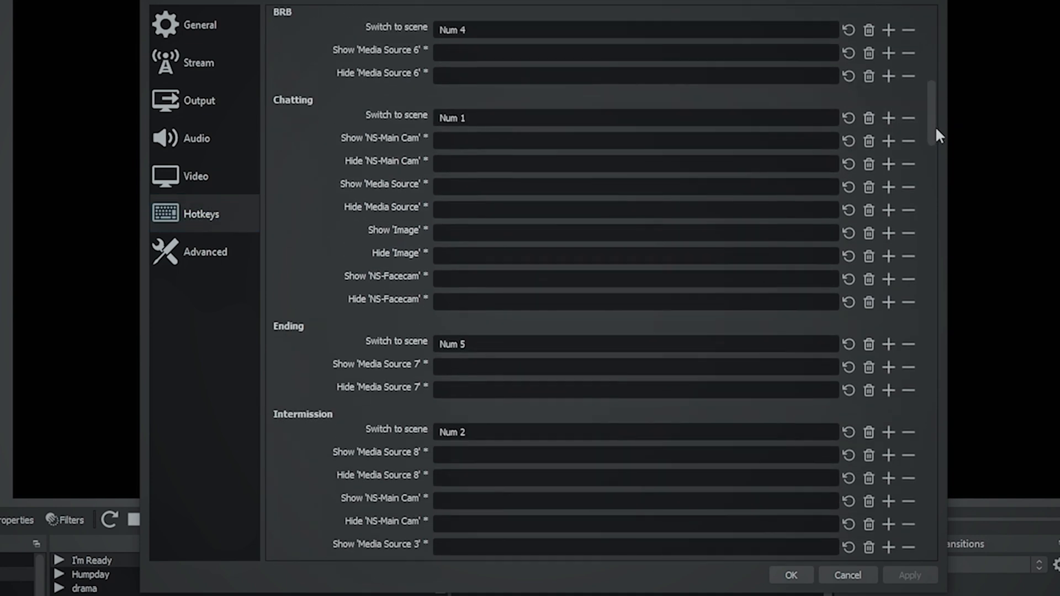
scroll(down, 3)
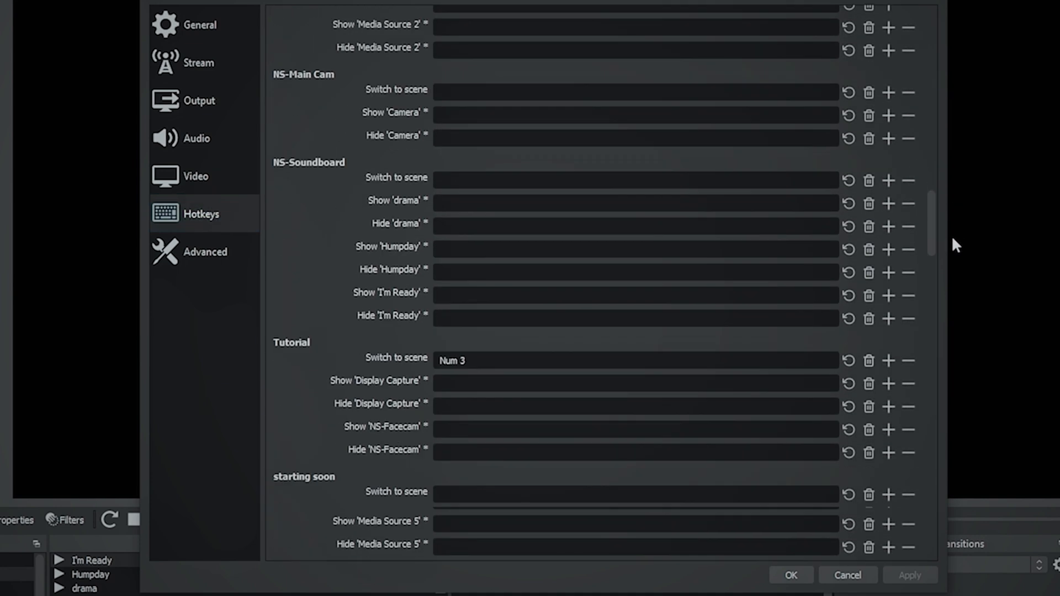
mouse_move(426, 225)
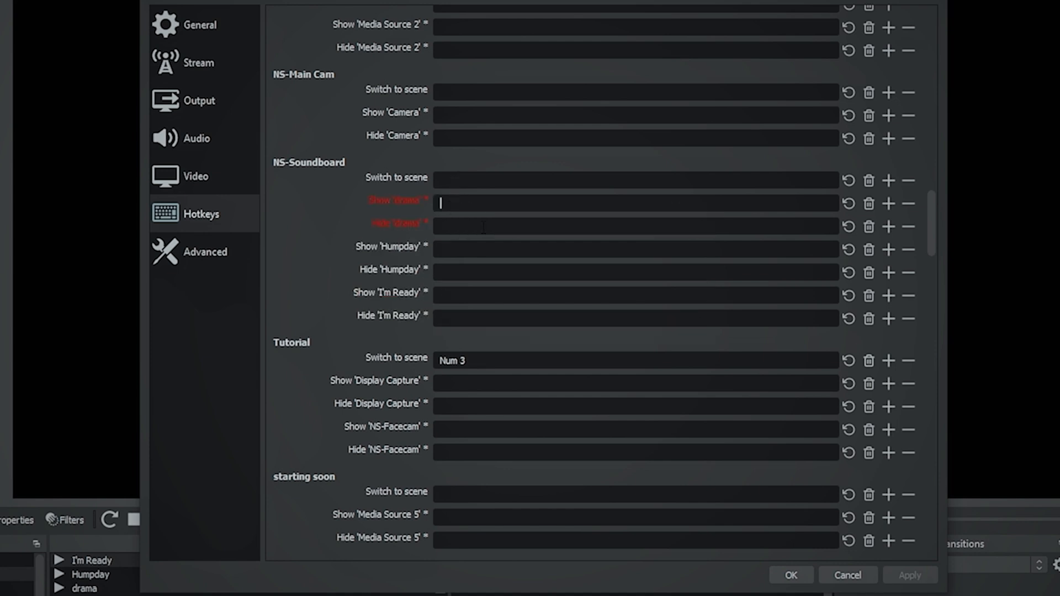
text(Num 7)
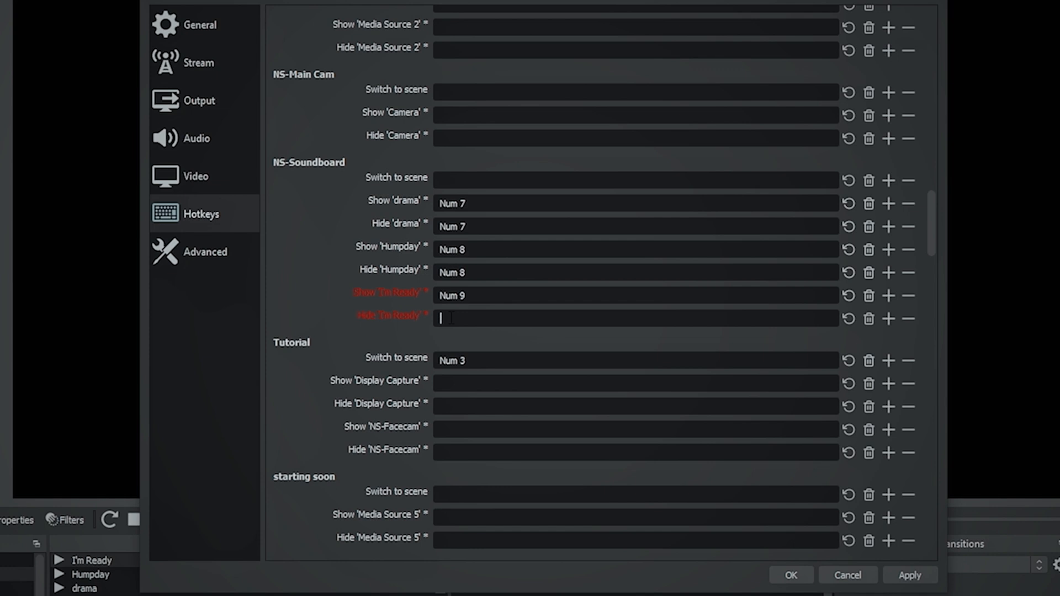
text(Num 9)
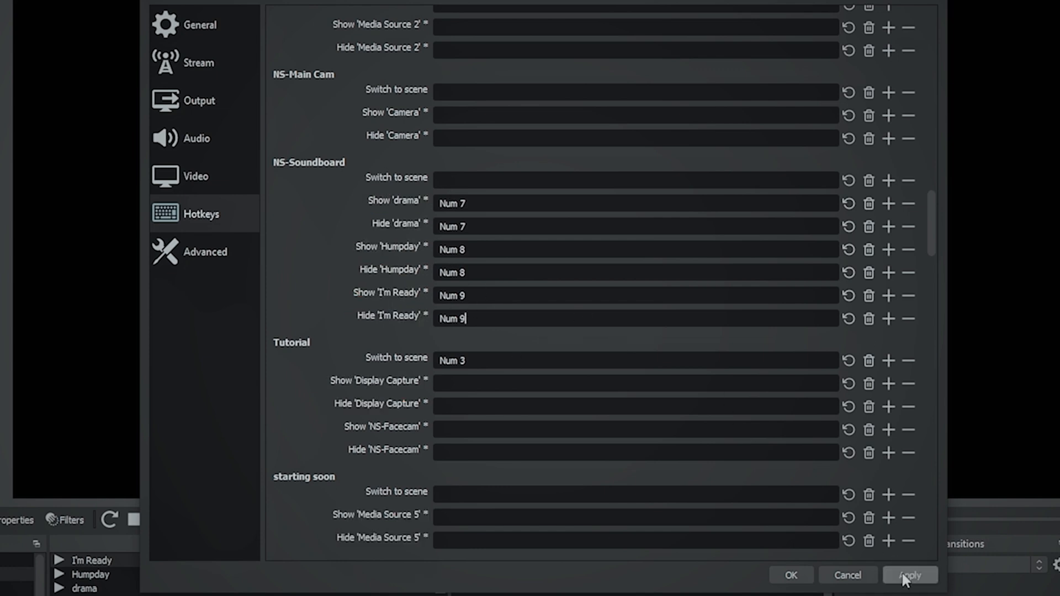
click(910, 574)
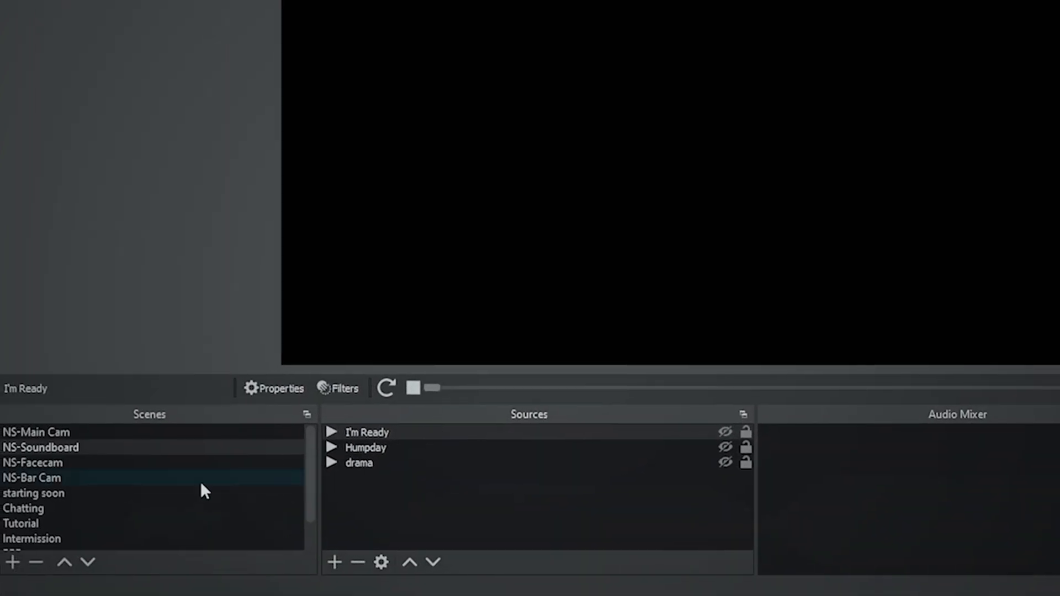
Add NS-Soundboard as an existing scene source to Chatting and Tutorial, then select Review.
click(22, 521)
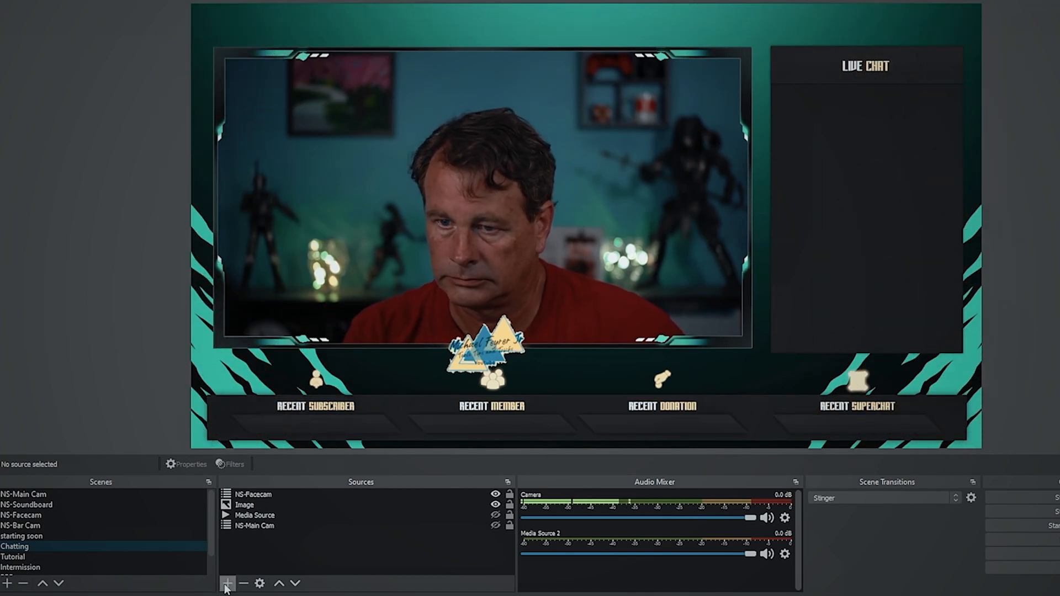
click(231, 582)
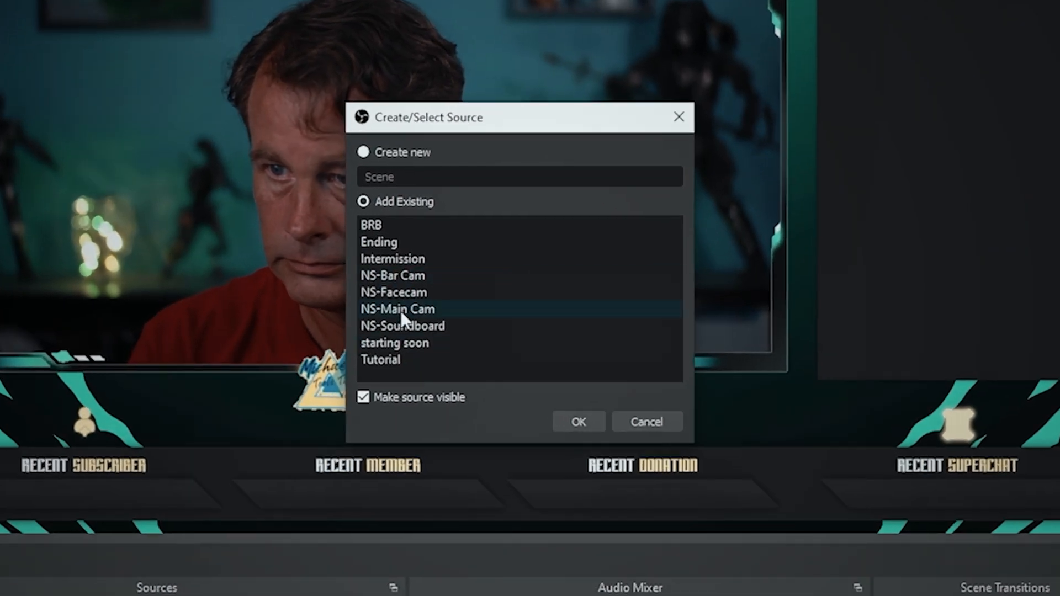
click(401, 326)
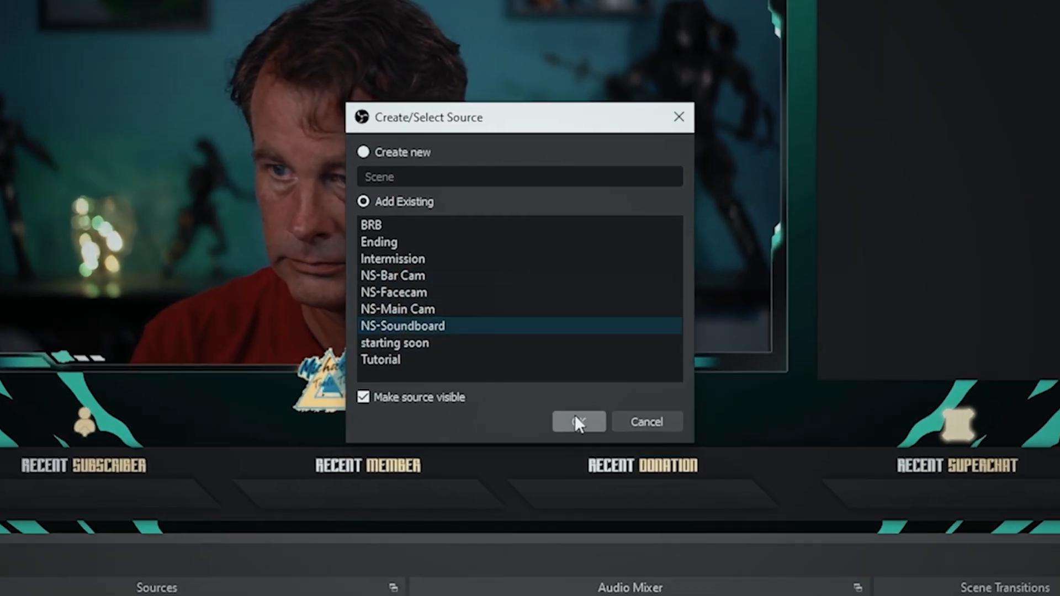
click(578, 422)
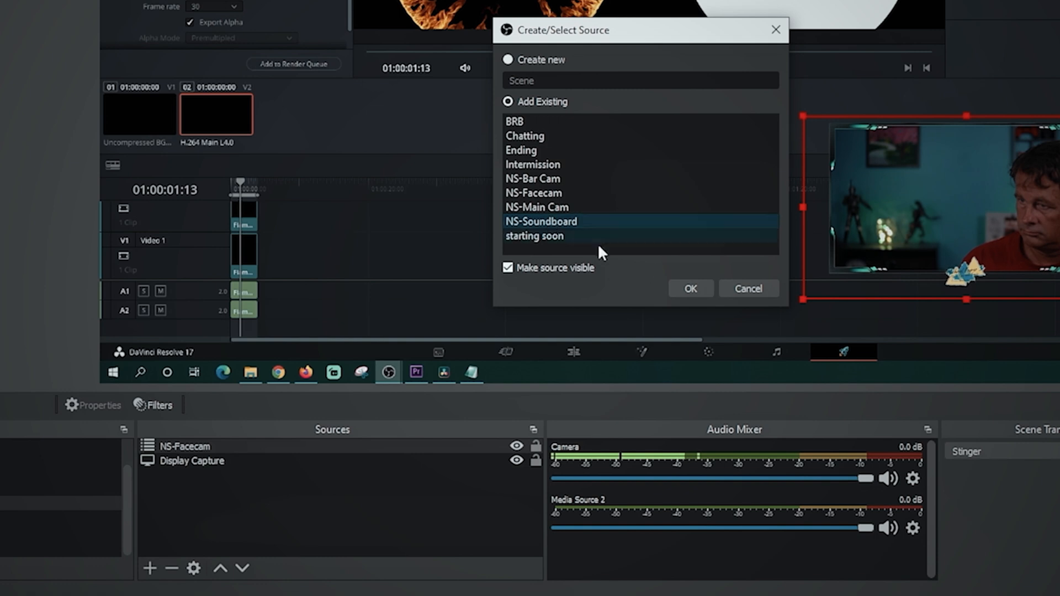
click(690, 288)
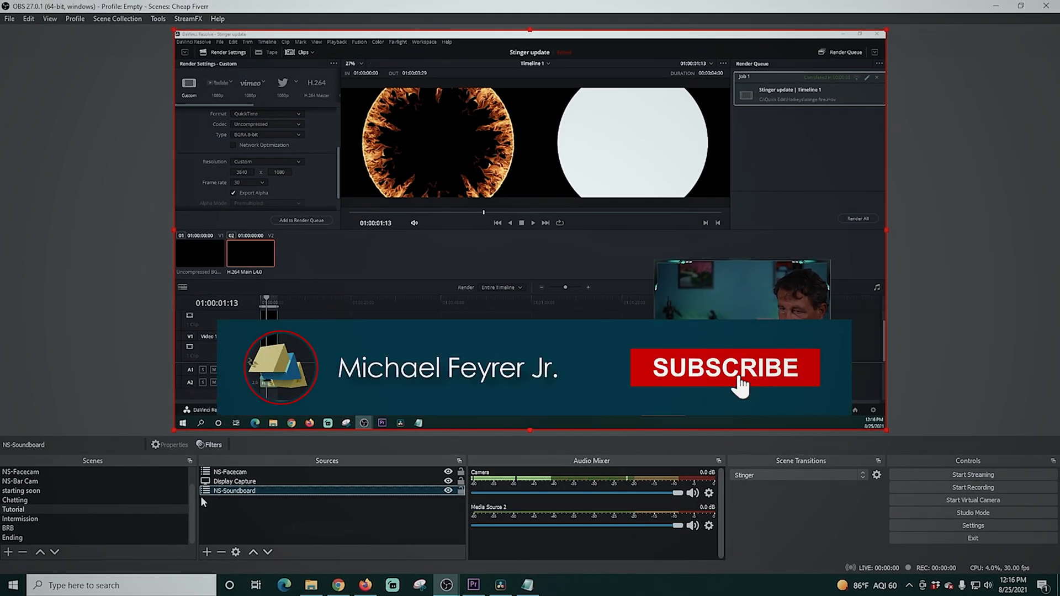
click(22, 518)
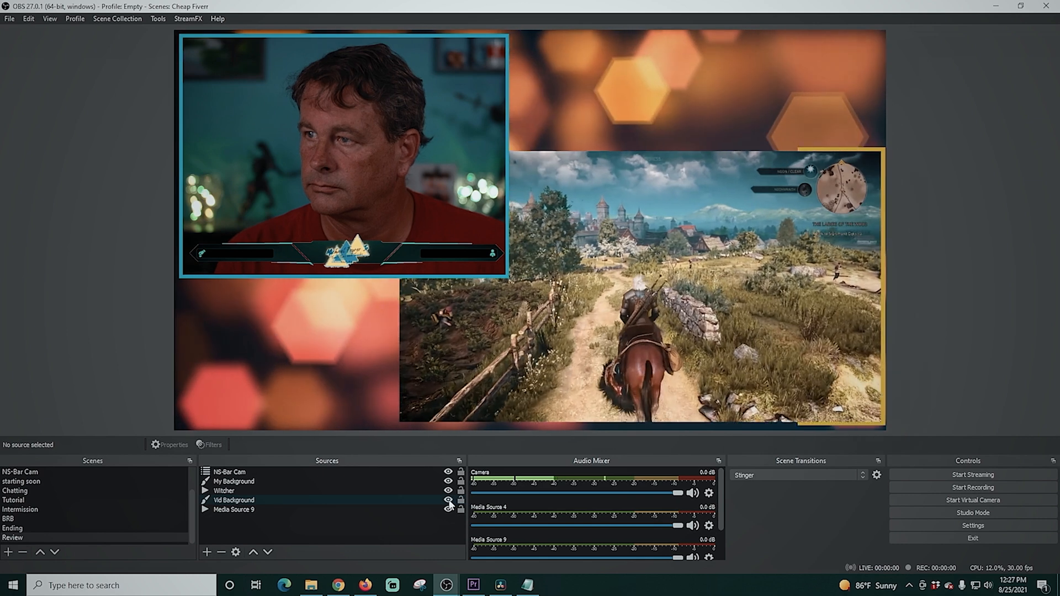
Open the Settings window from the Review scene.
click(446, 497)
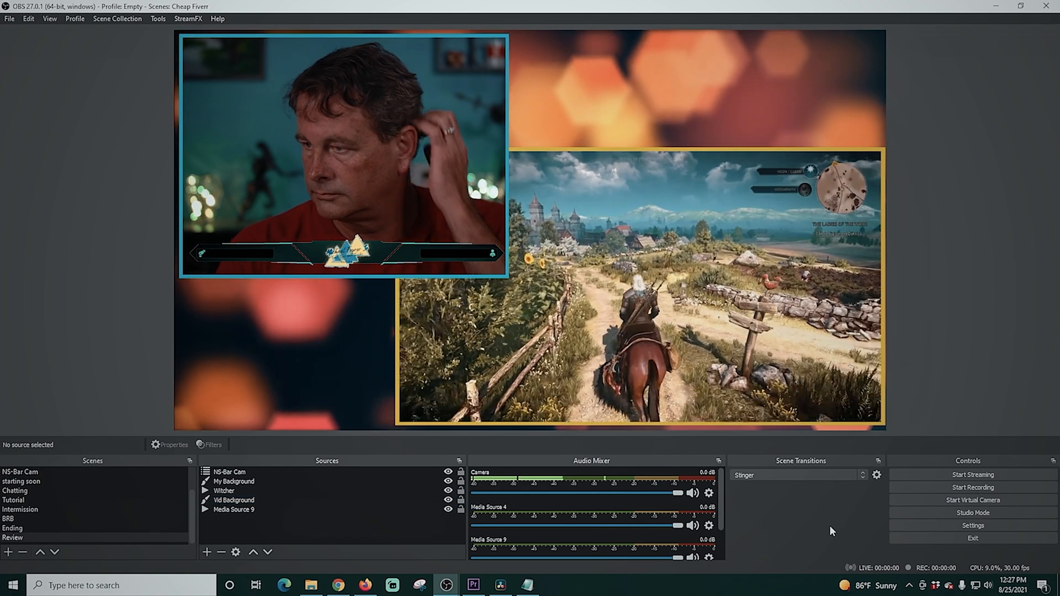
click(971, 525)
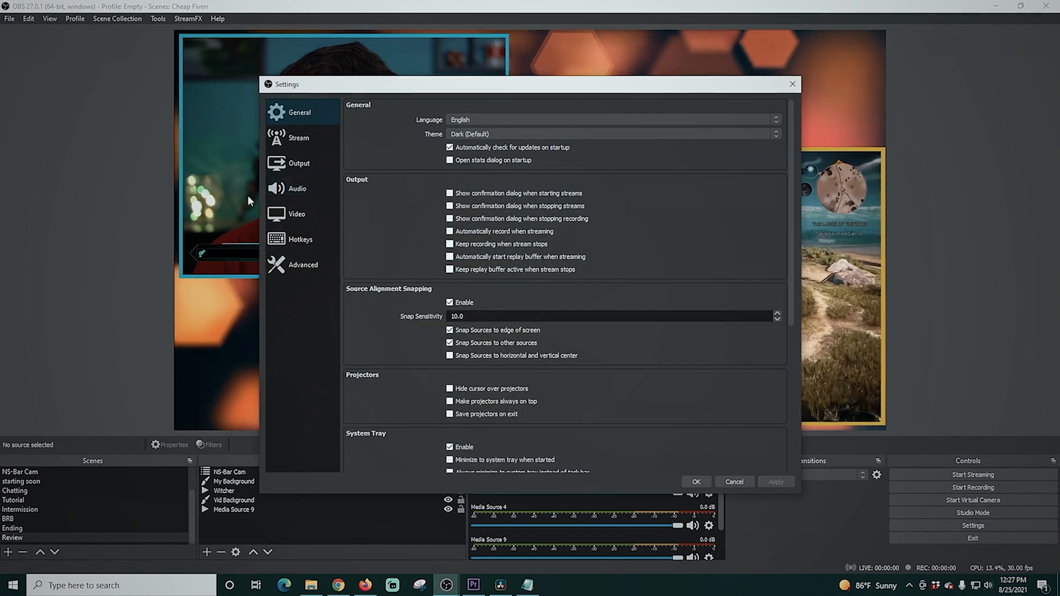
In Hotkeys, scroll to the Review section and enter '/' in the Show 'Witcher' field.
click(300, 239)
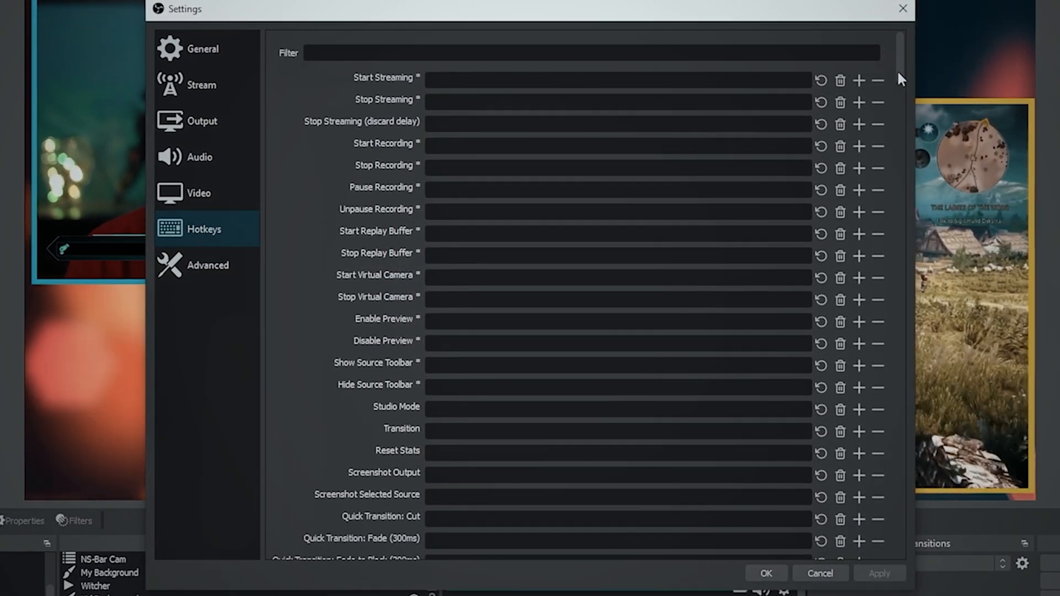
scroll(down, 3)
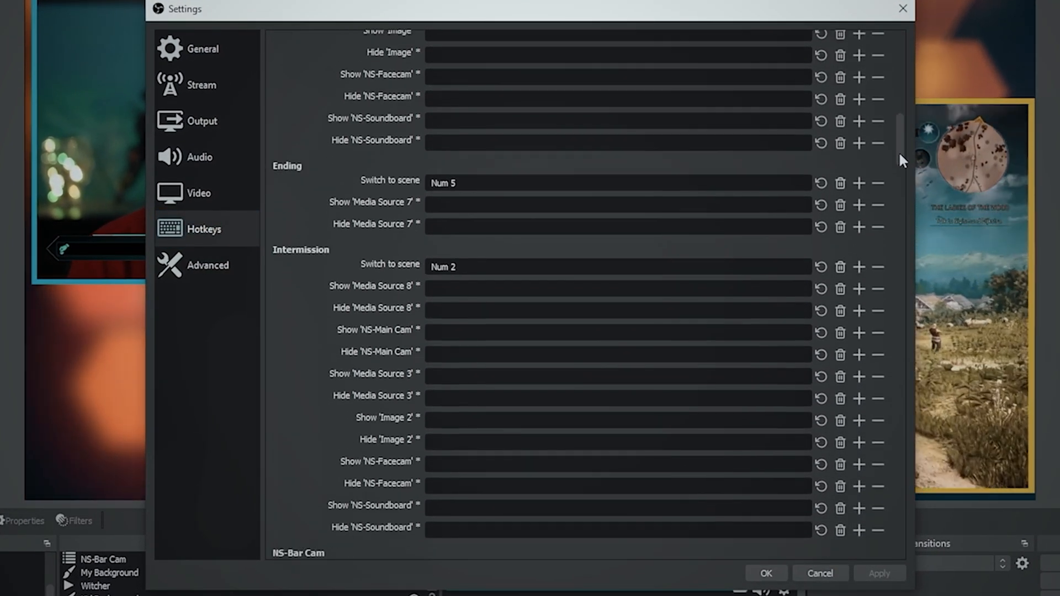
scroll(down, 3)
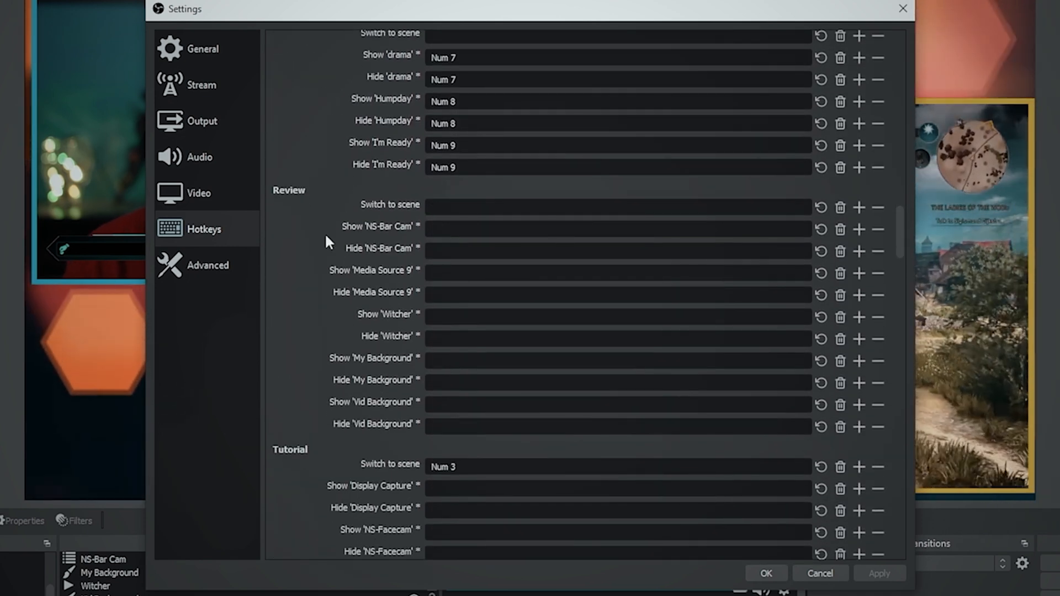
scroll(down, 3)
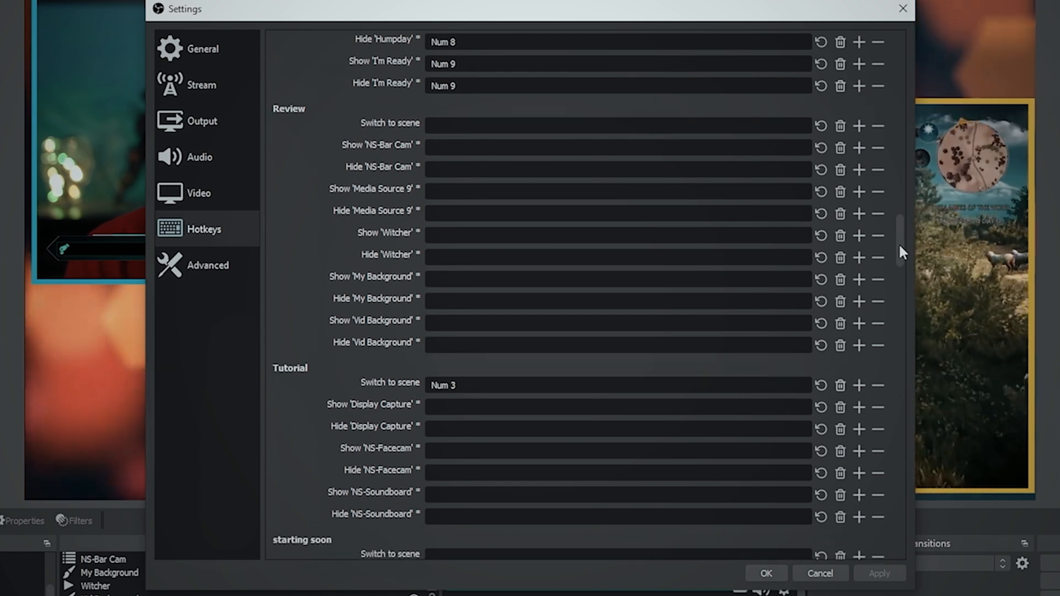
scroll(down, 3)
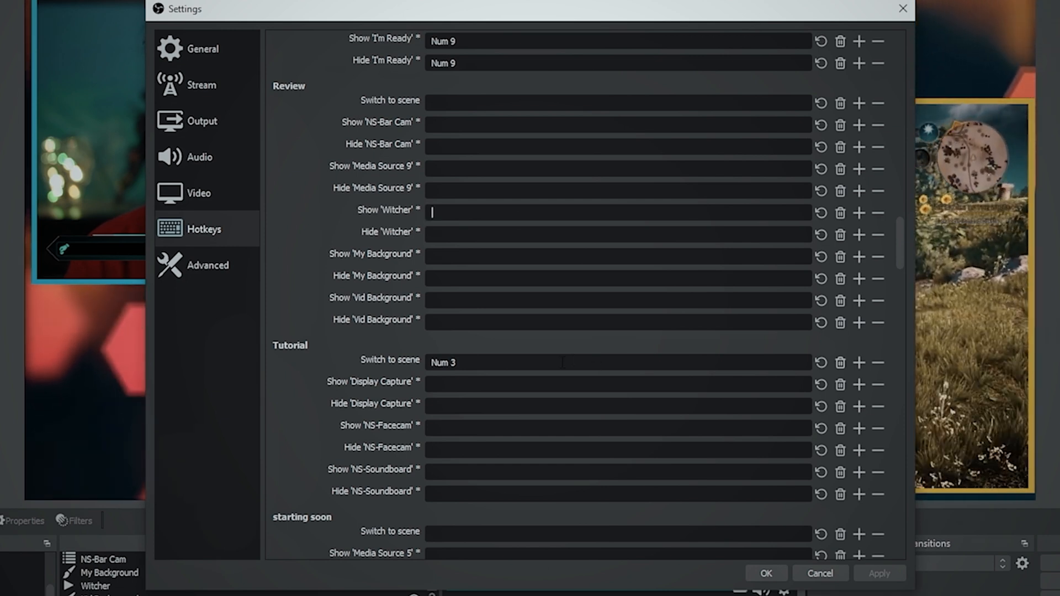
text(/)
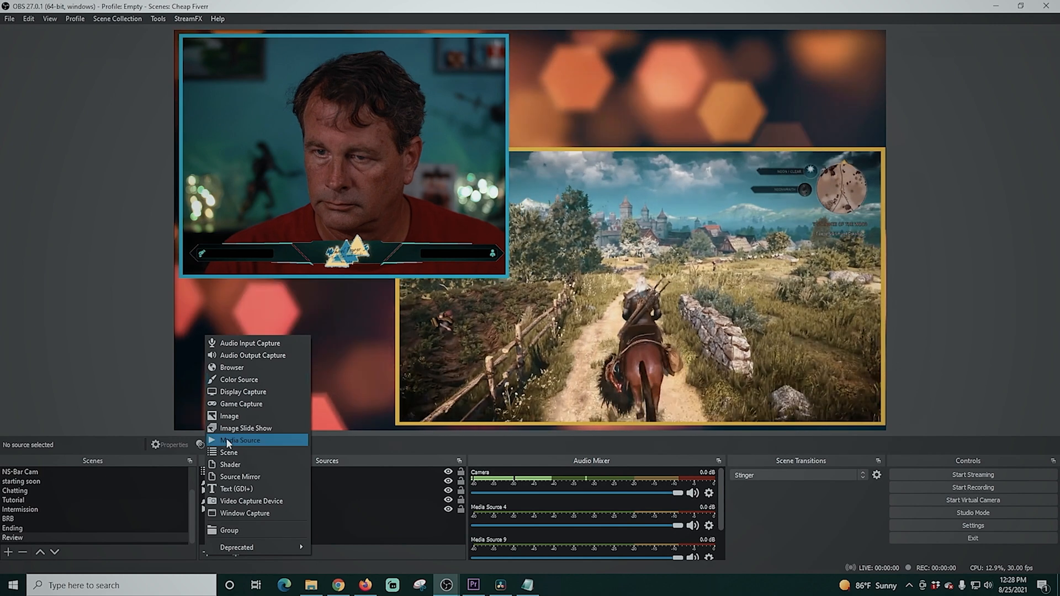
Create a media source named 'other Video' playing Ferris Wheel - 27057.mp4.
click(239, 440)
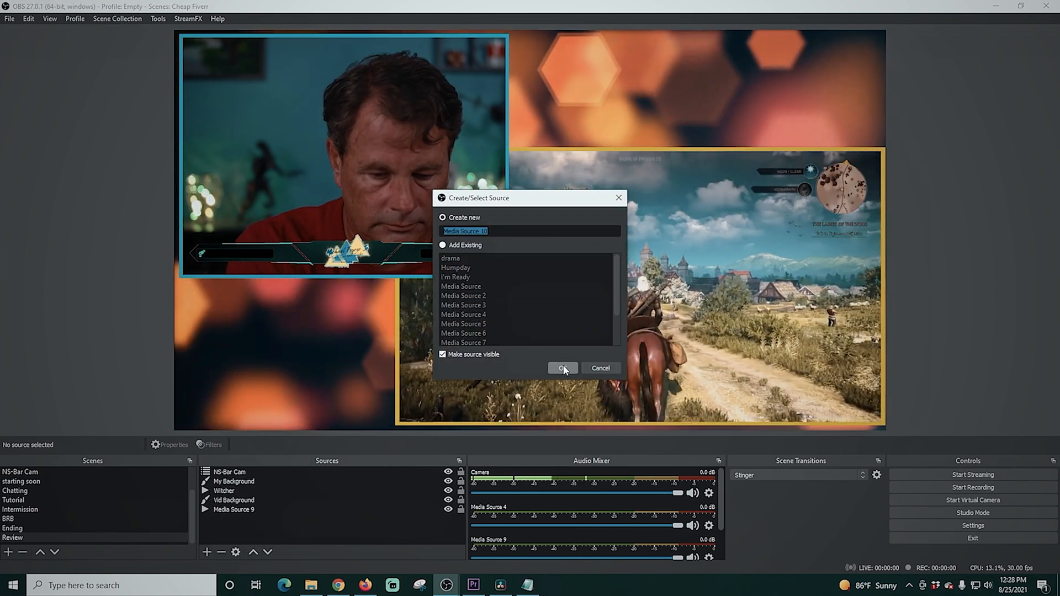
text(other Vi)
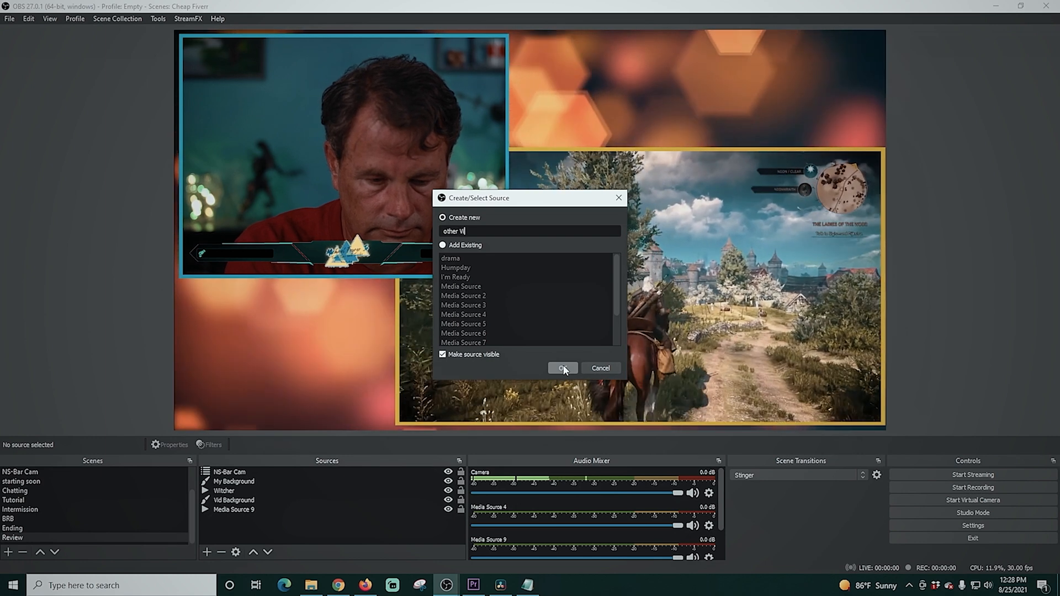
click(562, 367)
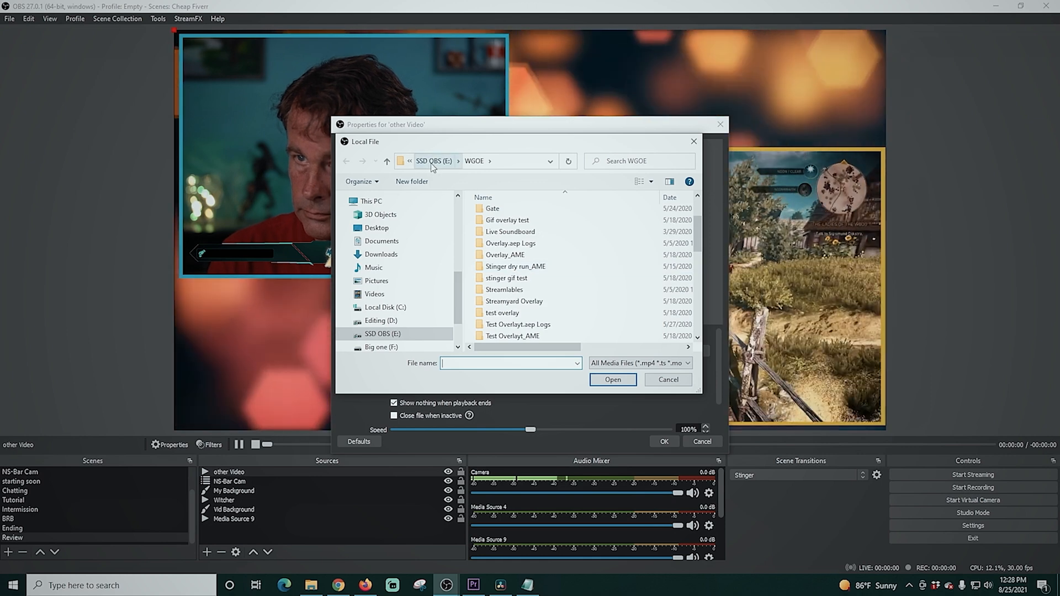
click(613, 379)
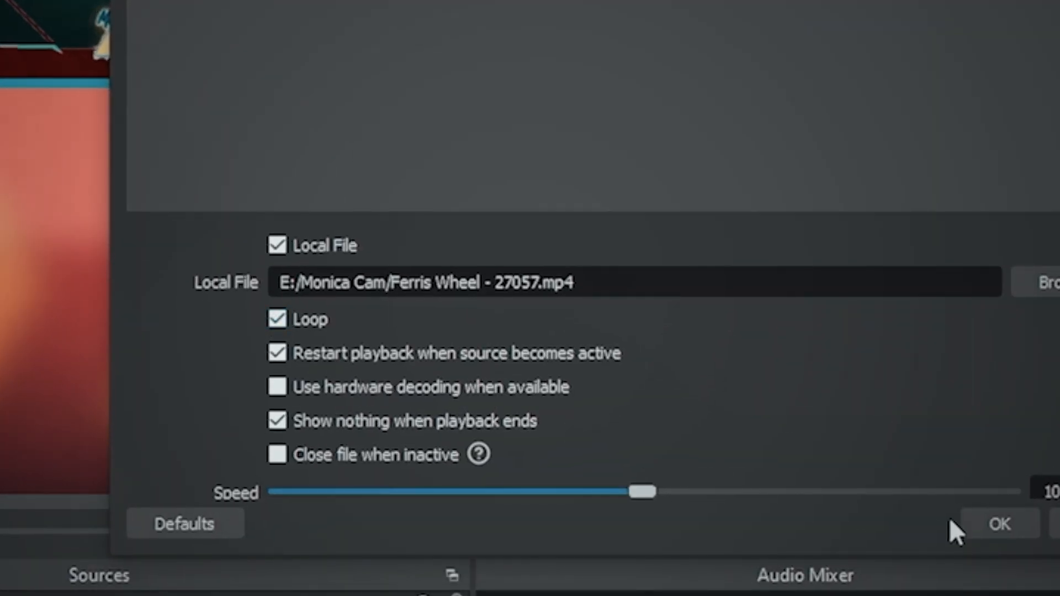
click(999, 523)
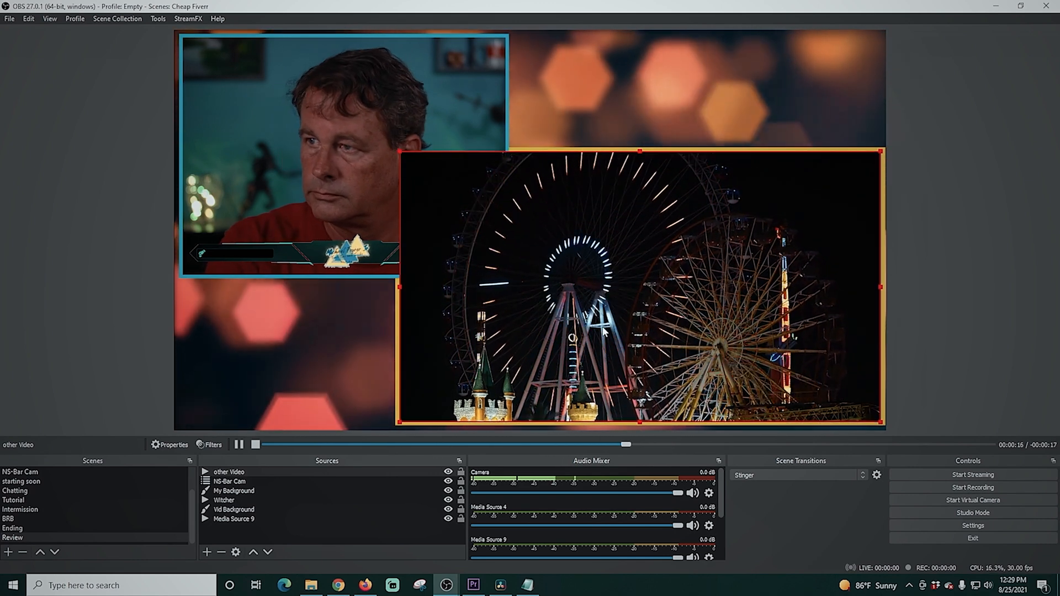
Select other Video and set its Show transition to Swipe.
click(65, 310)
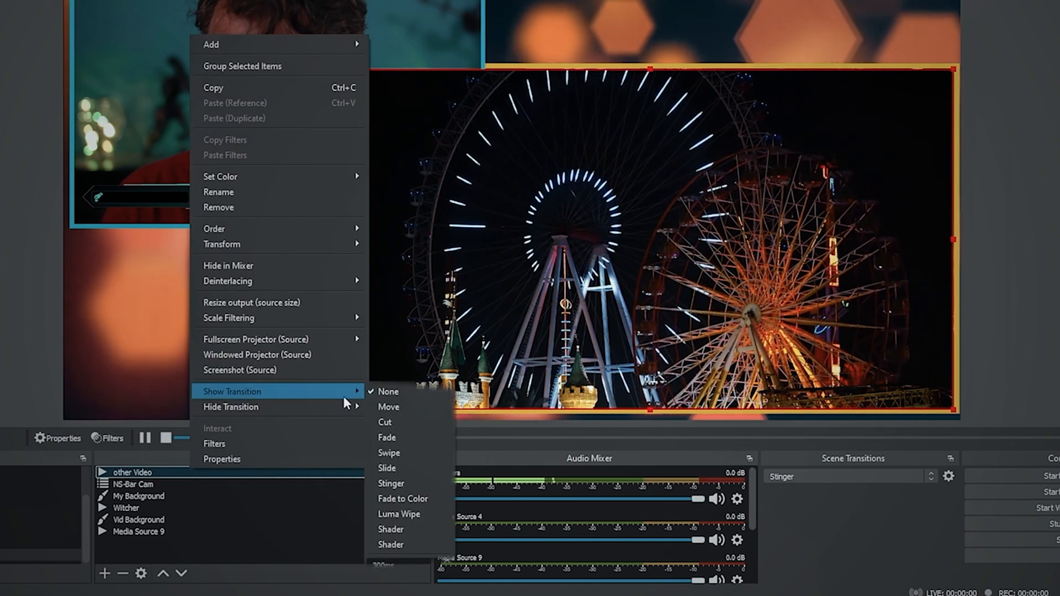
mouse_move(397, 452)
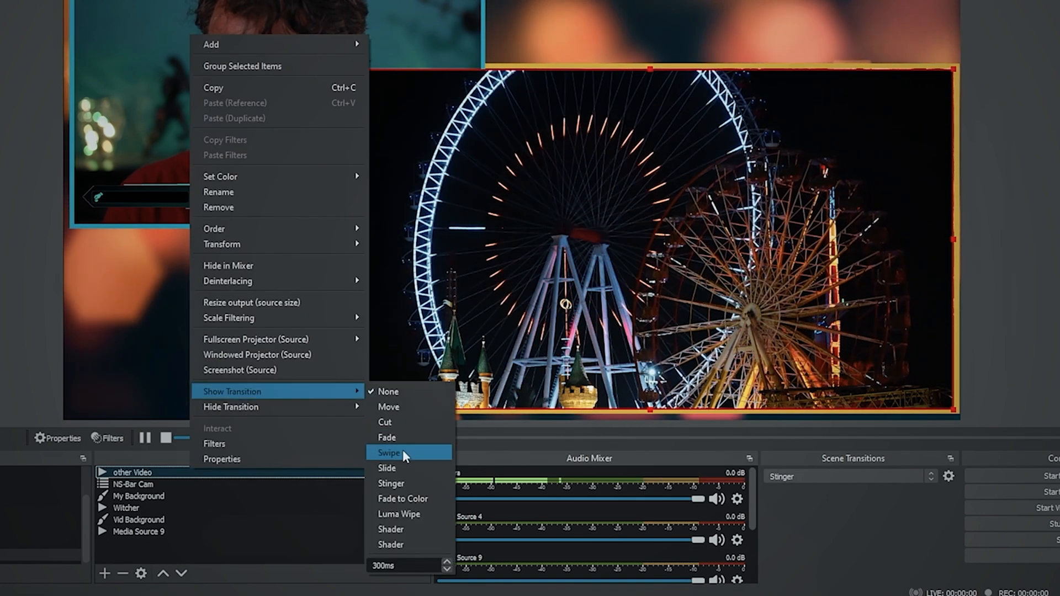
click(388, 452)
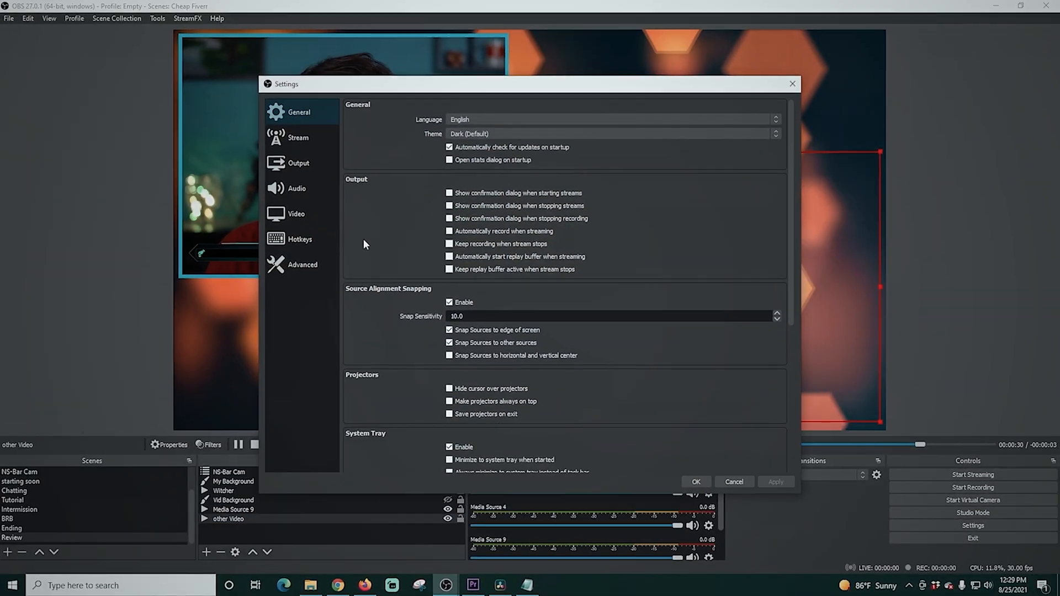
Set Num * as the Show and Hide hotkey for Review's 'other Video'.
click(299, 239)
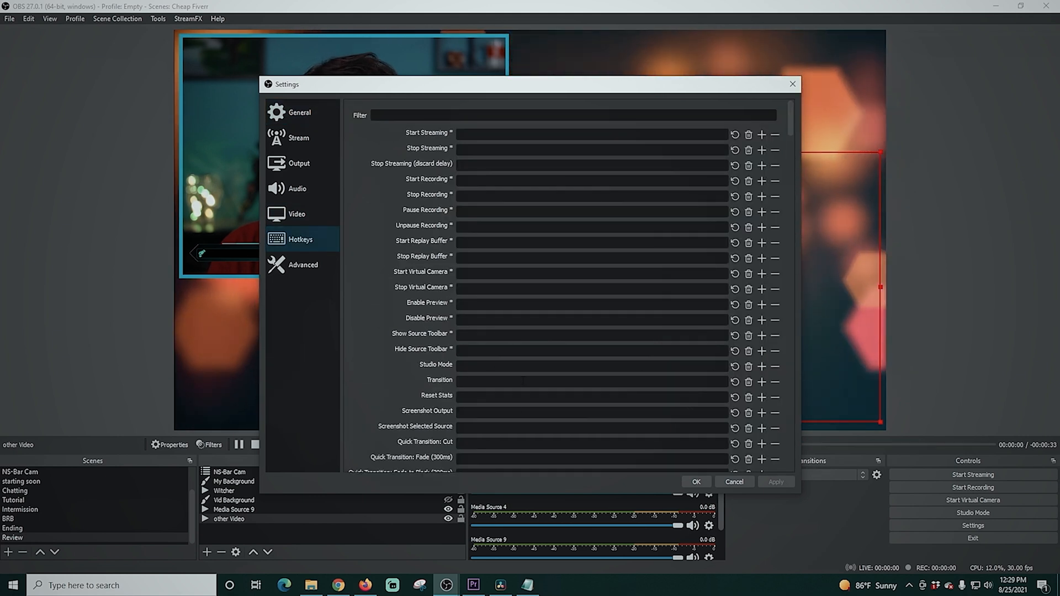
scroll(down, 3)
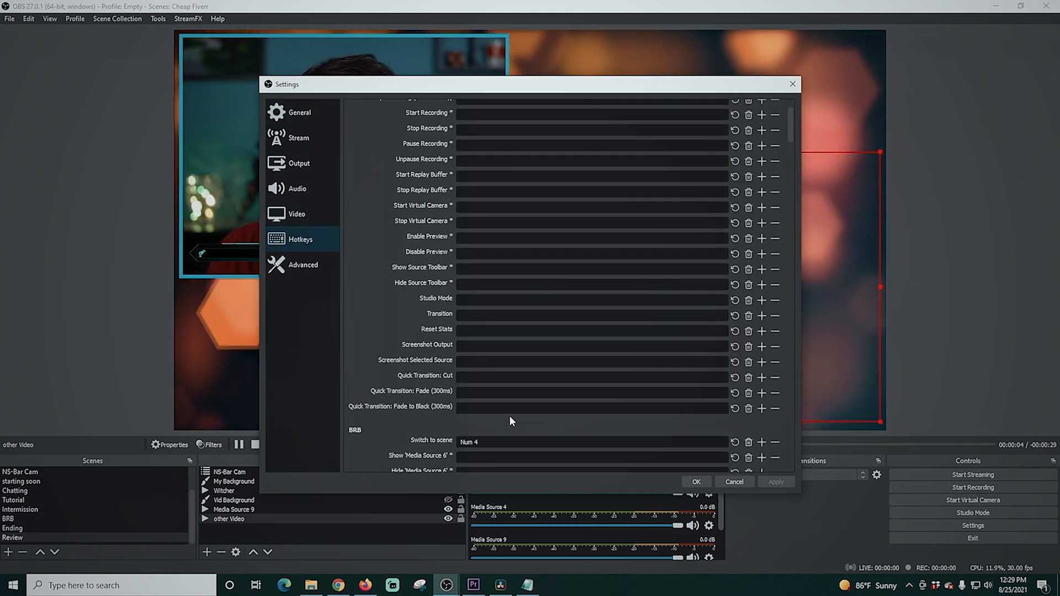
scroll(down, 3)
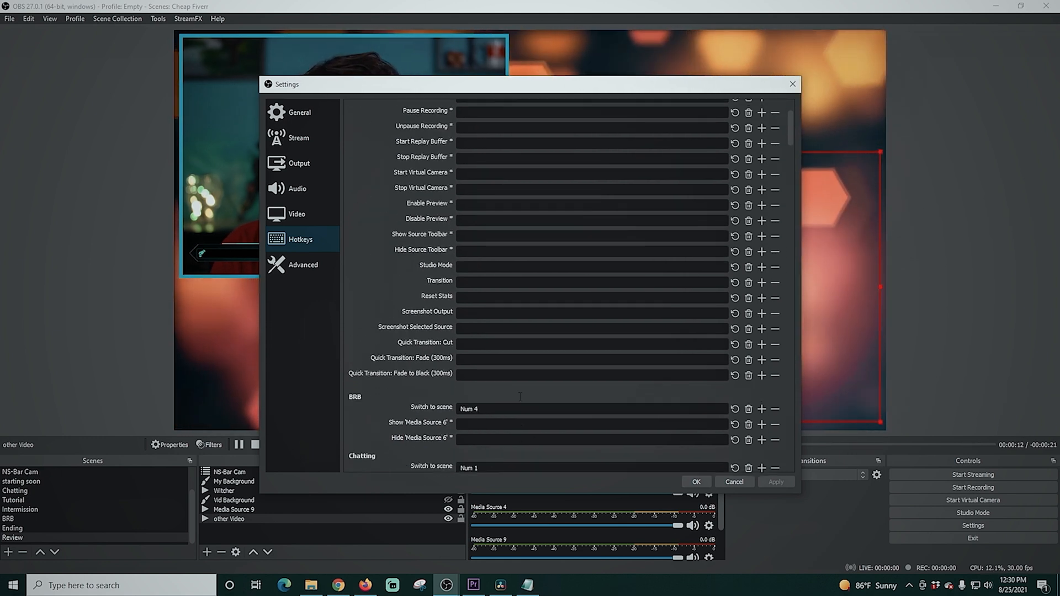
scroll(down, 3)
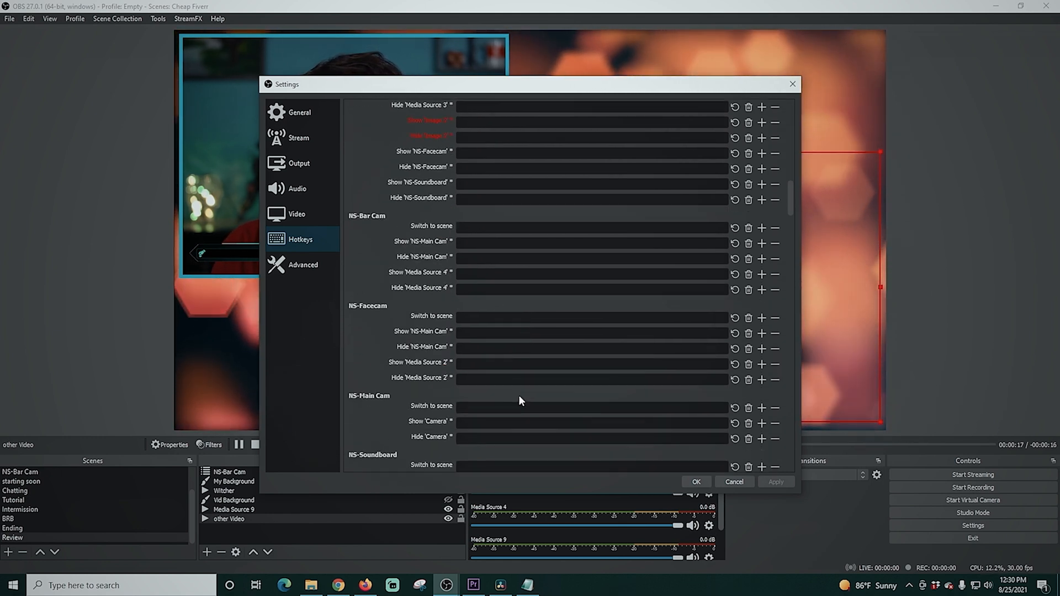
scroll(down, 3)
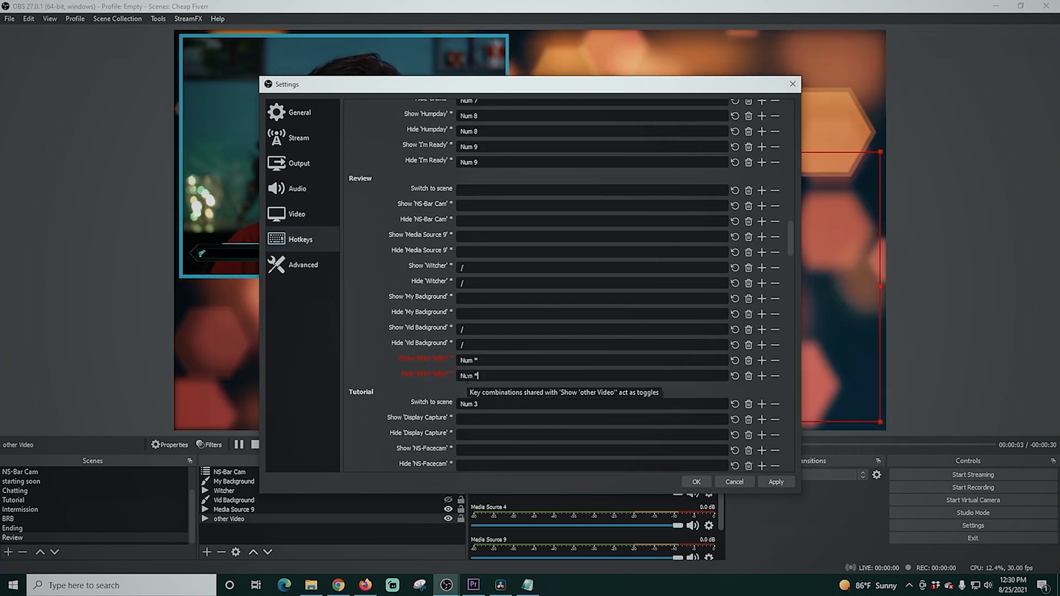
click(734, 482)
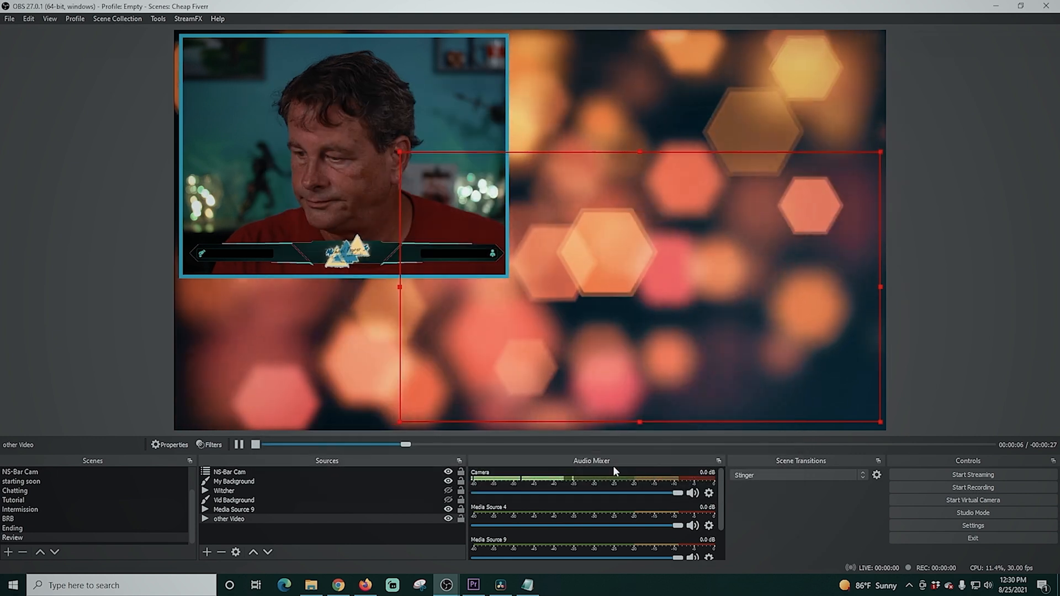
Move 'other Video' up one position, above Media Source 9.
click(256, 444)
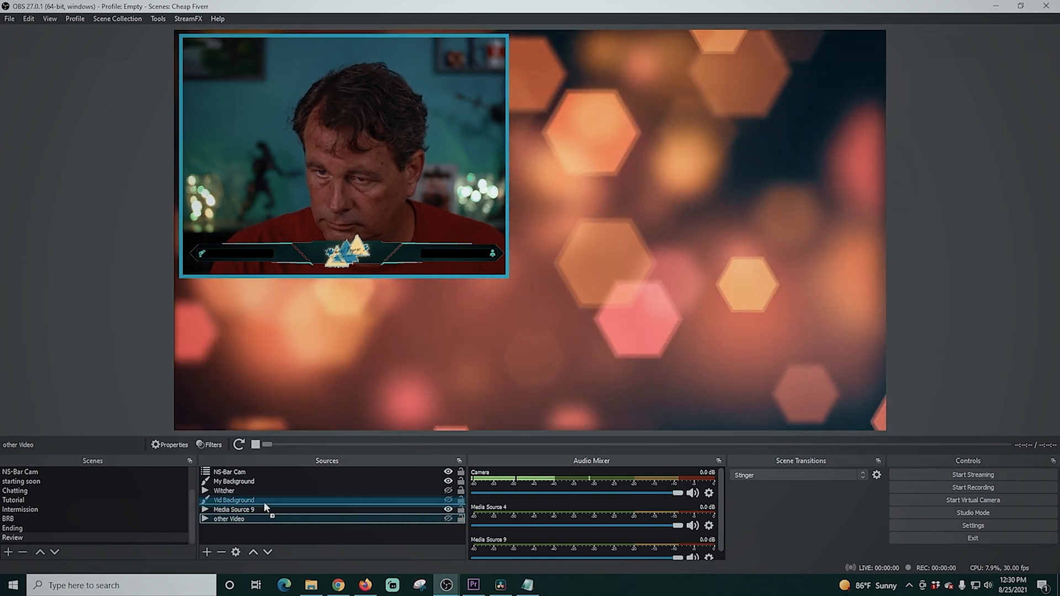
click(228, 518)
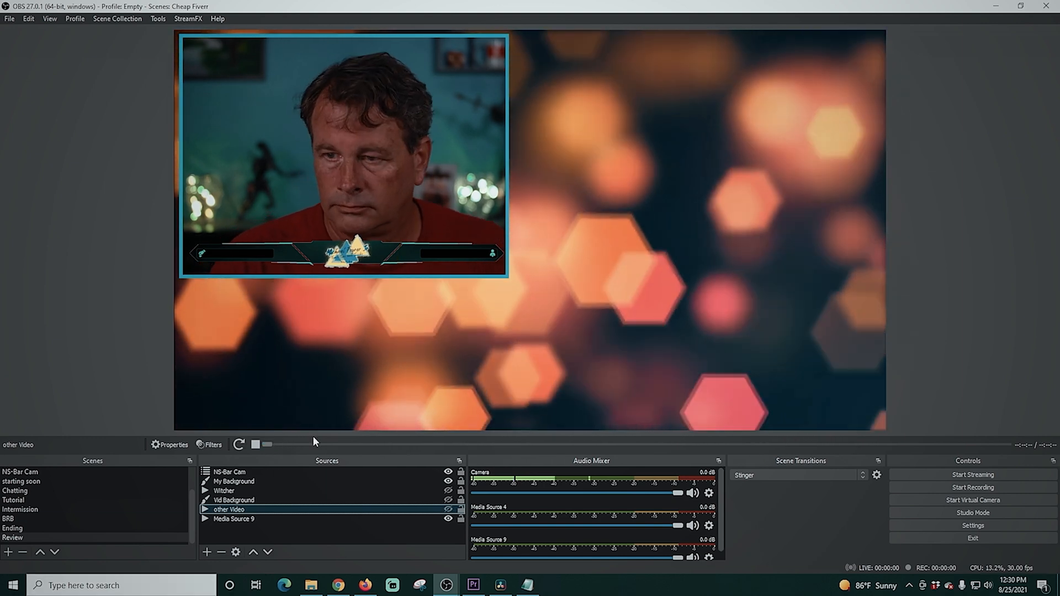
Add a new Display Capture source of the monitor to the Review scene.
click(211, 552)
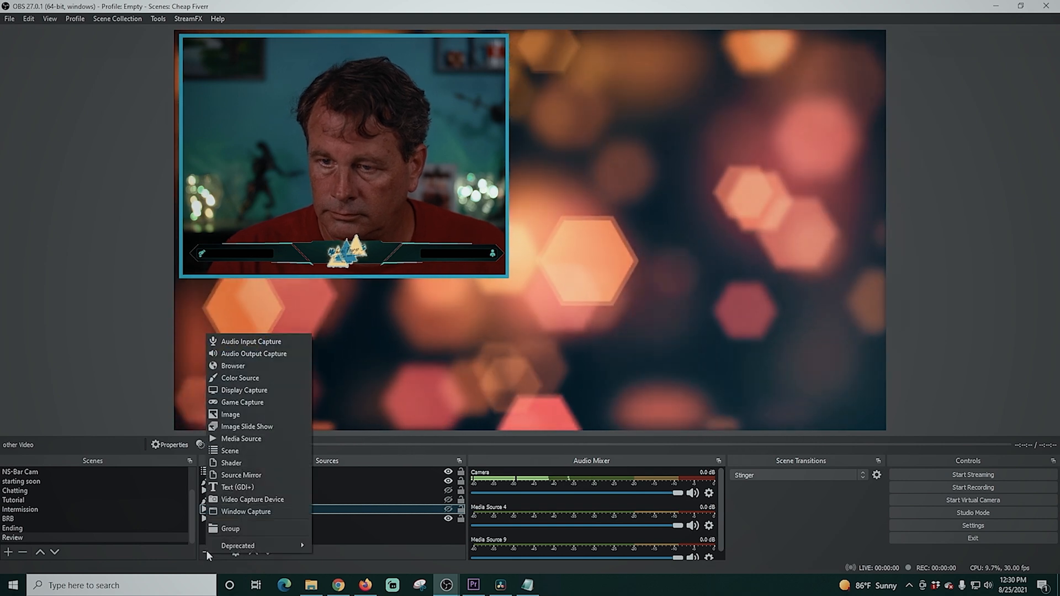
mouse_move(258, 393)
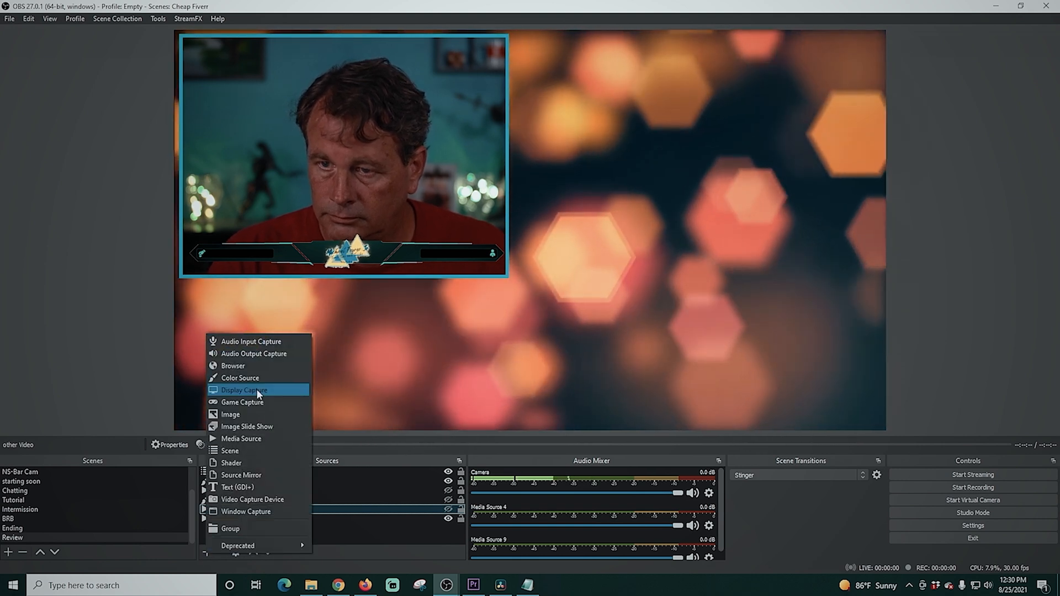
click(243, 389)
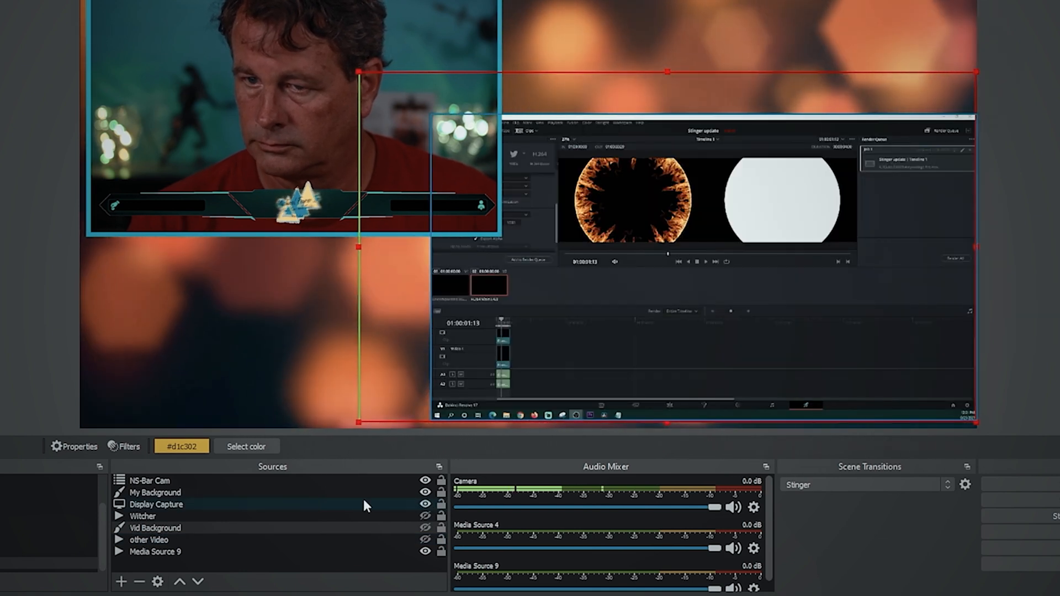
Give Display Capture a Swipe show transition and a Swipe hide transition.
click(157, 504)
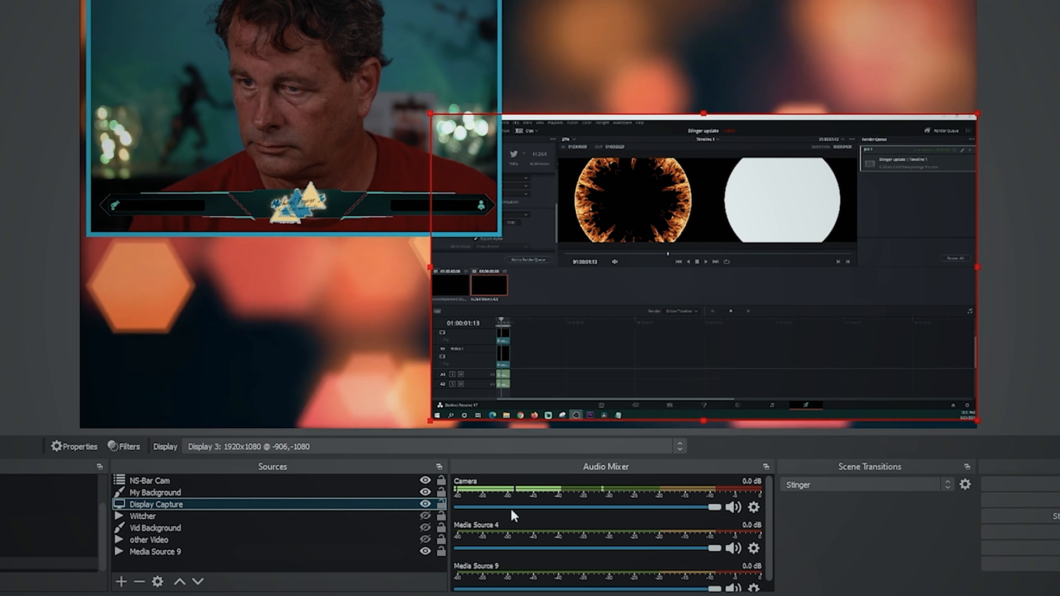
right_click(157, 504)
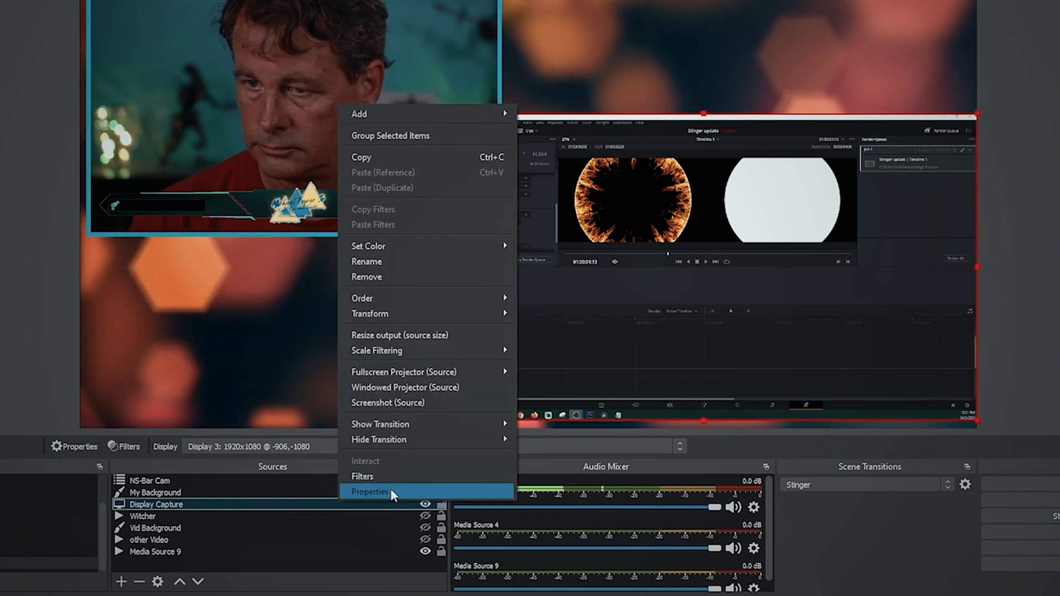
click(380, 424)
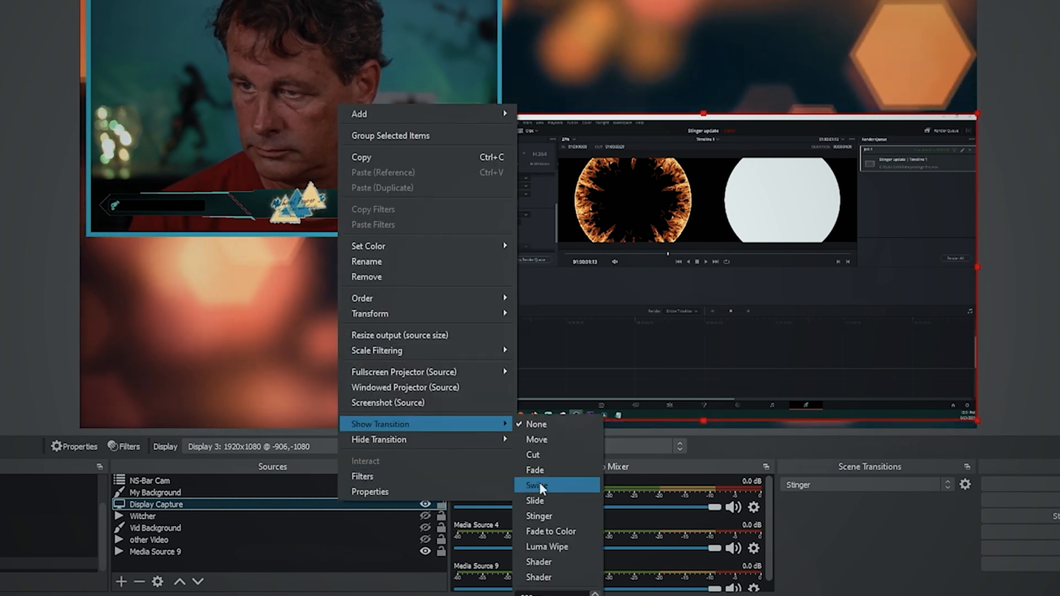
click(535, 485)
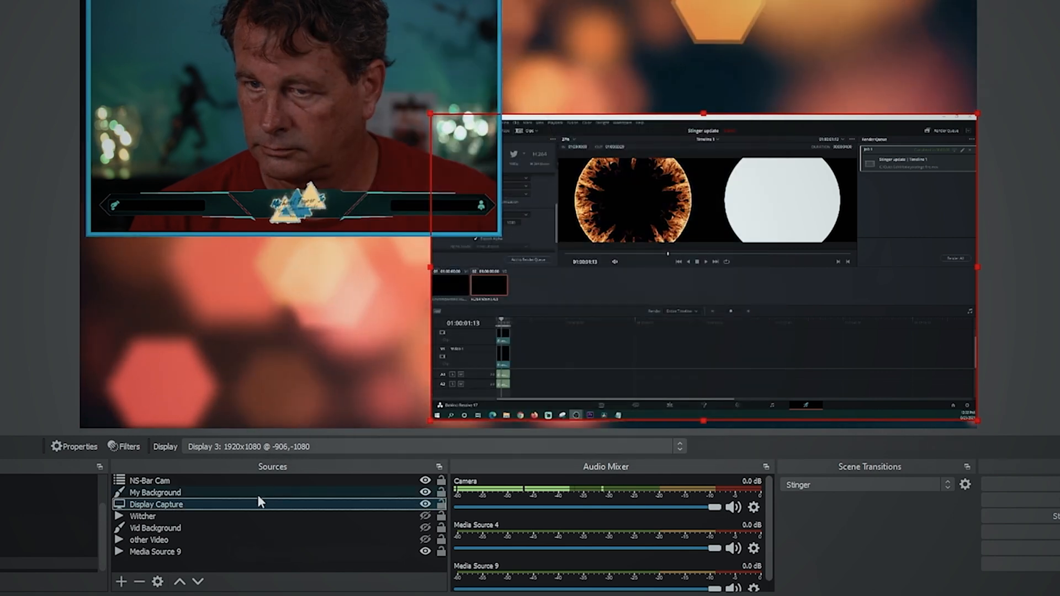
right_click(166, 504)
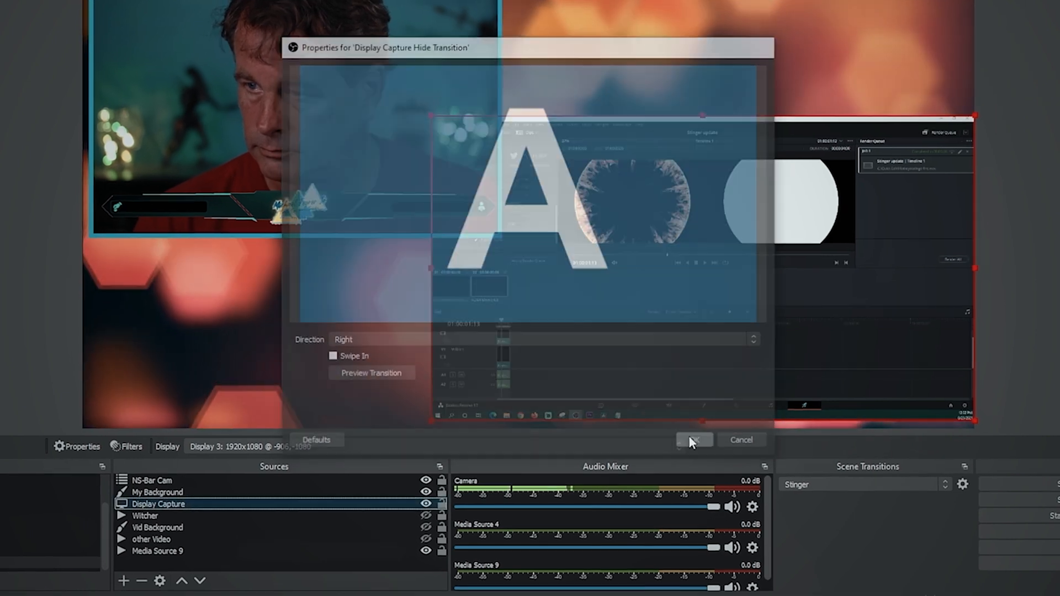
click(695, 439)
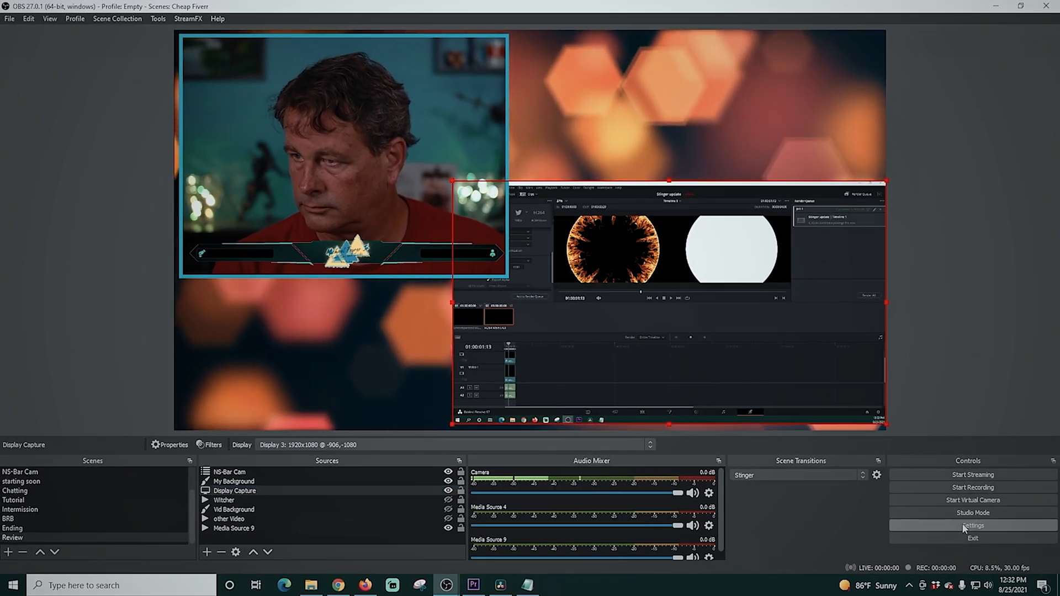
Set Num - as the Show and Hide hotkey for Review's 'Display Capture'.
click(972, 525)
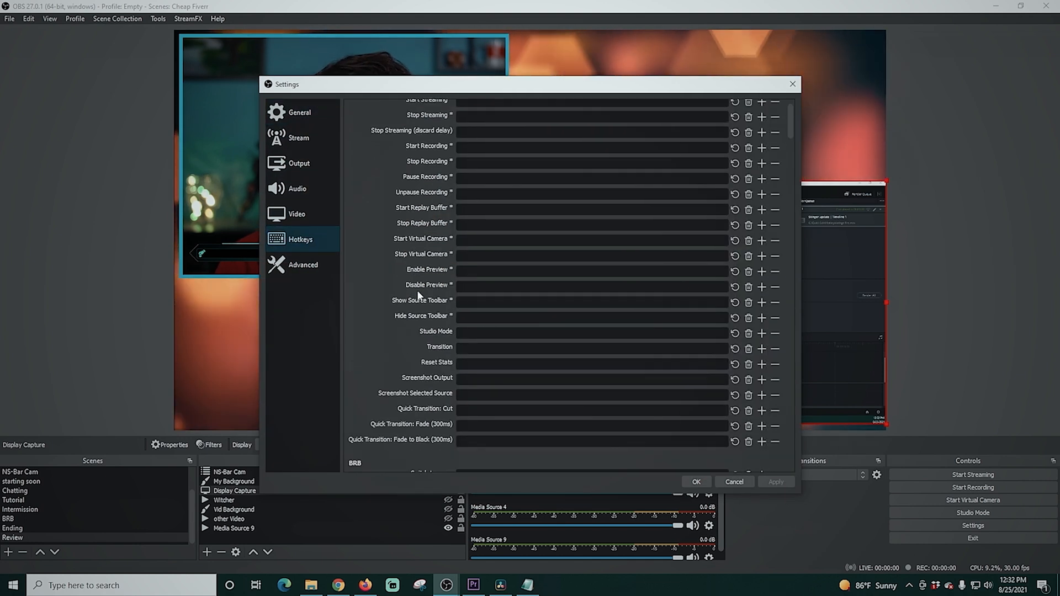
scroll(down, 3)
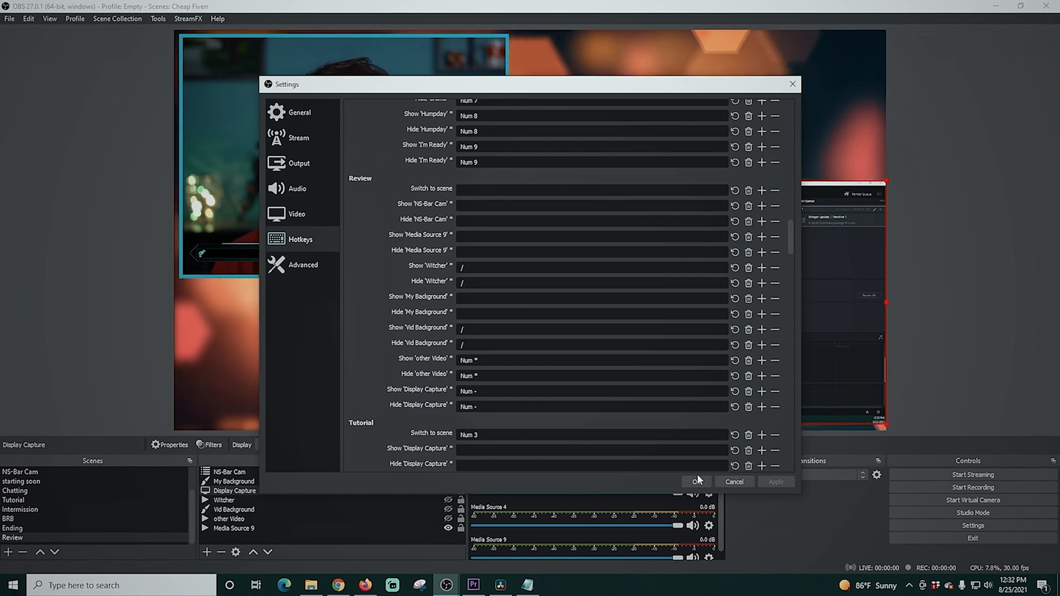
click(696, 481)
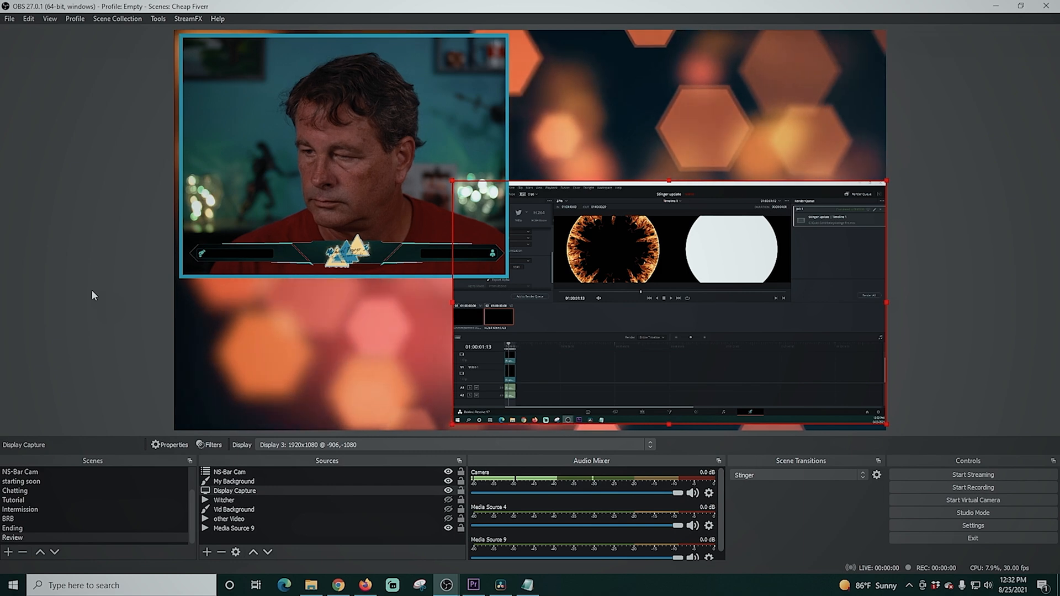